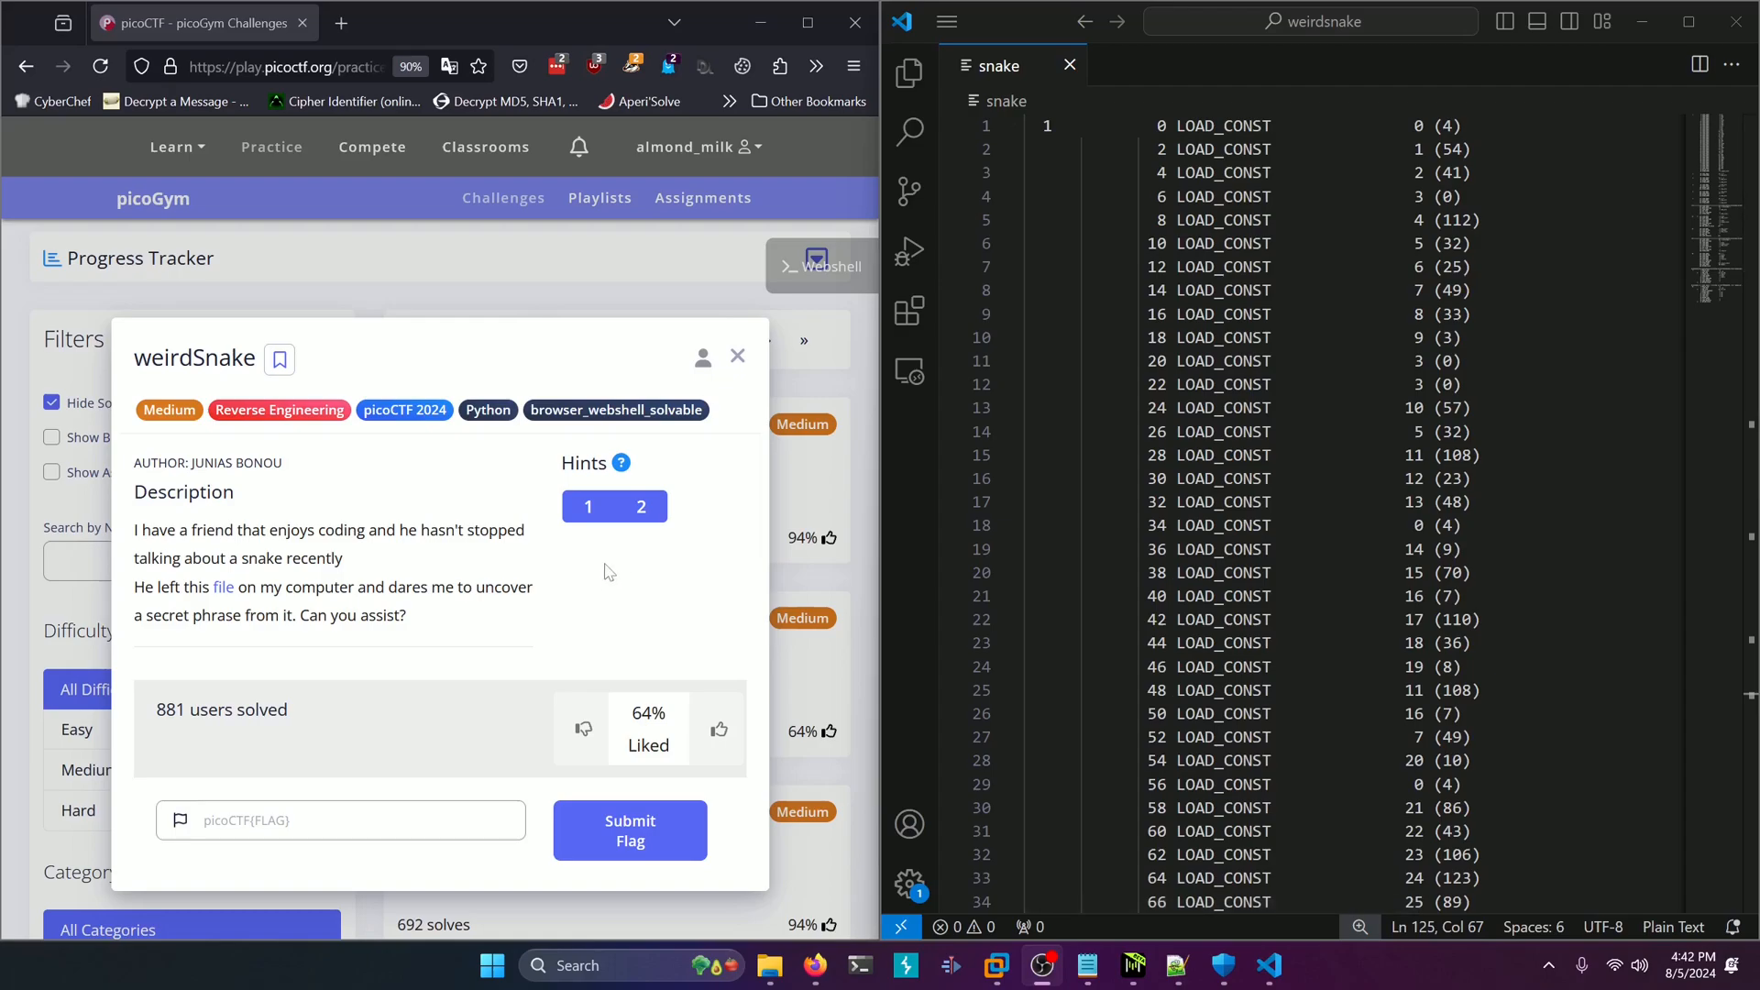
{"action": "mouse_move", "coordinate": [464, 526]}
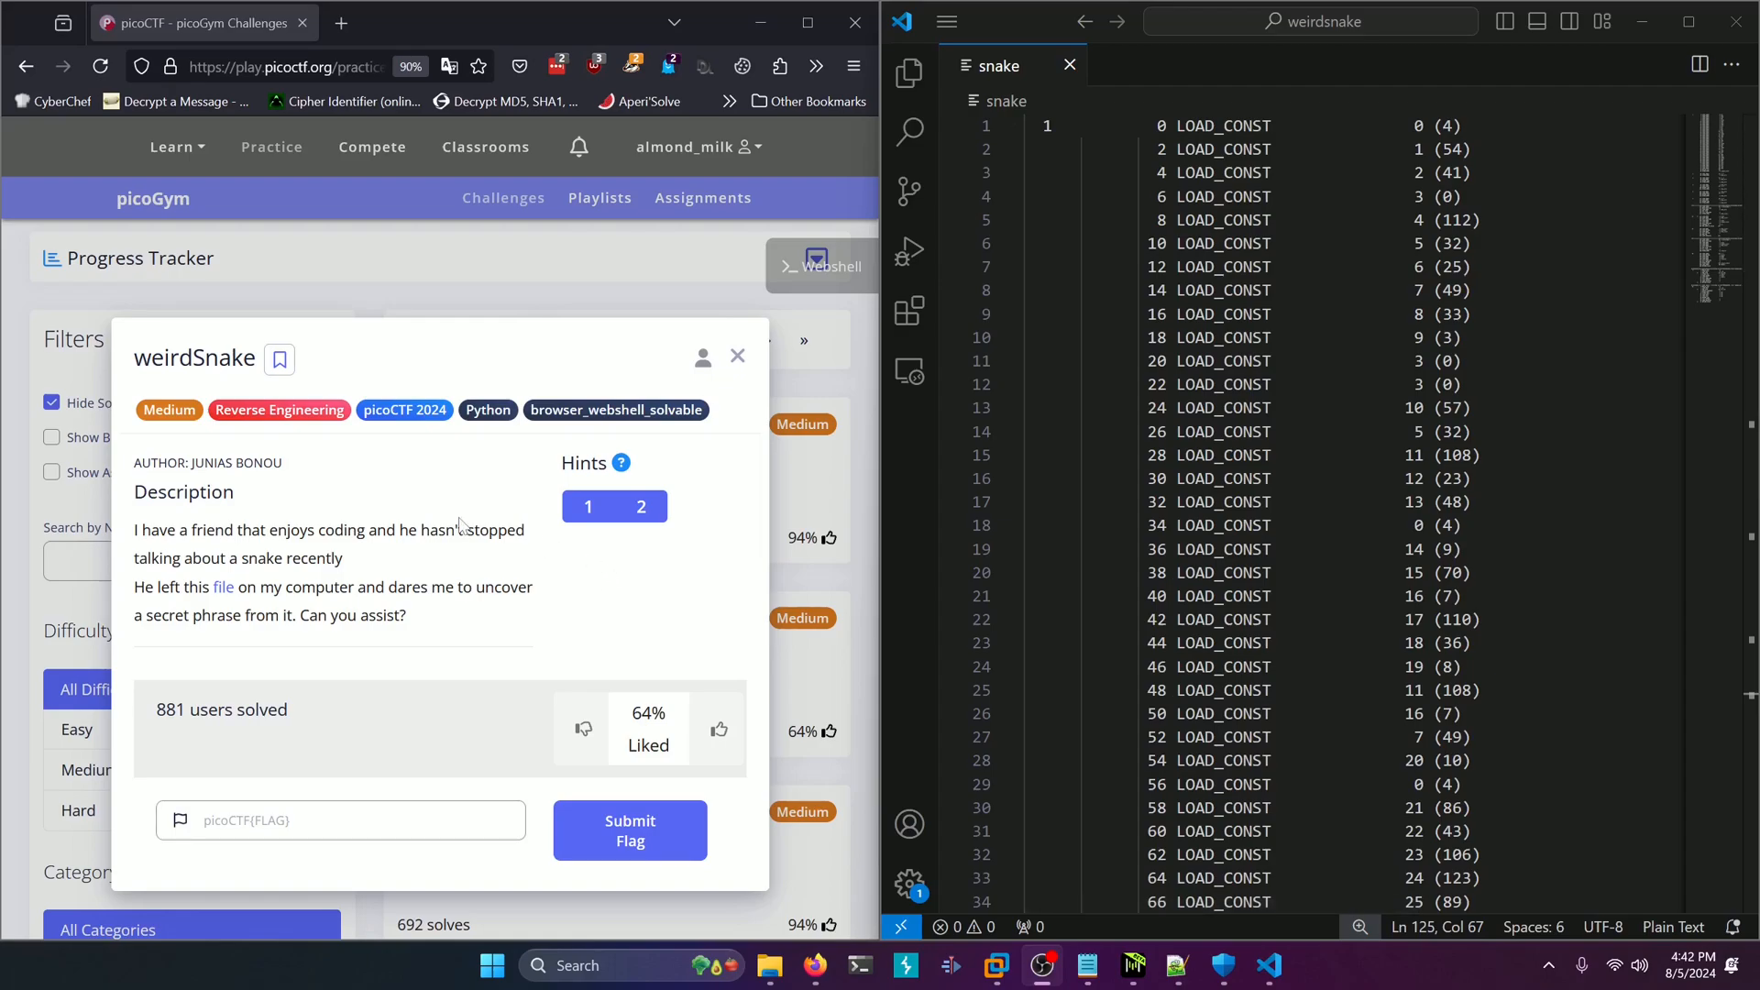
{"action": "mouse_move", "coordinate": [365, 451]}
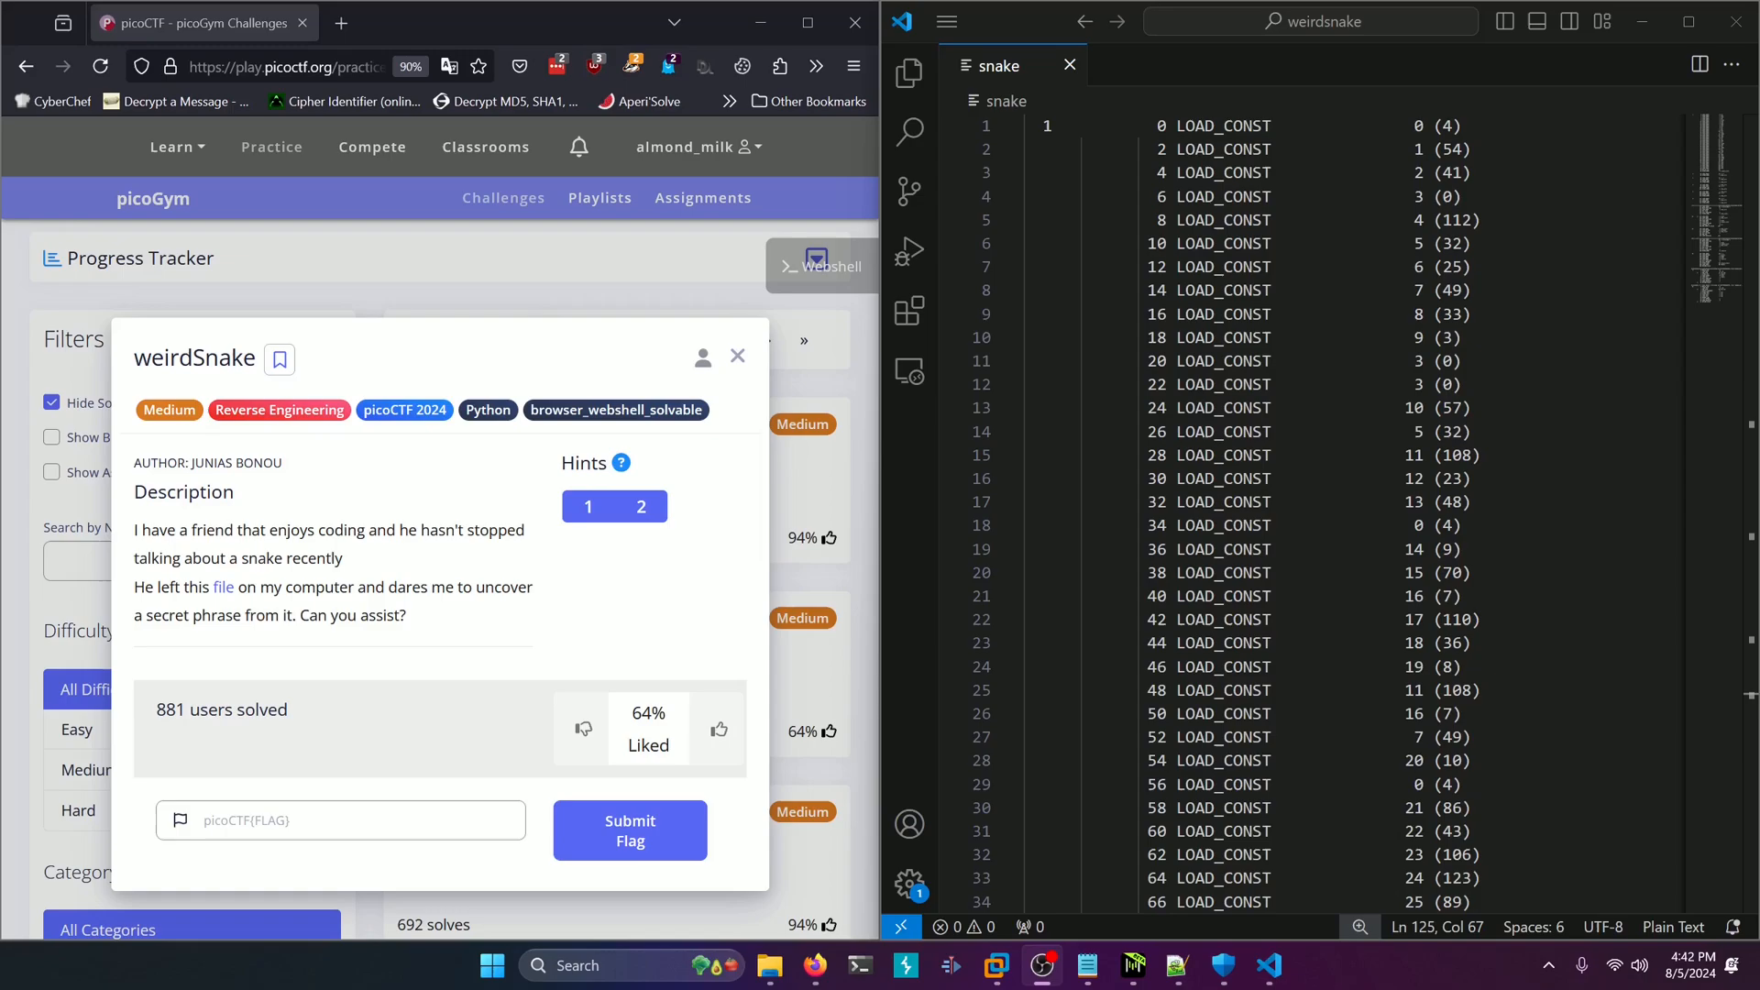
{"action": "mouse_move", "coordinate": [475, 607]}
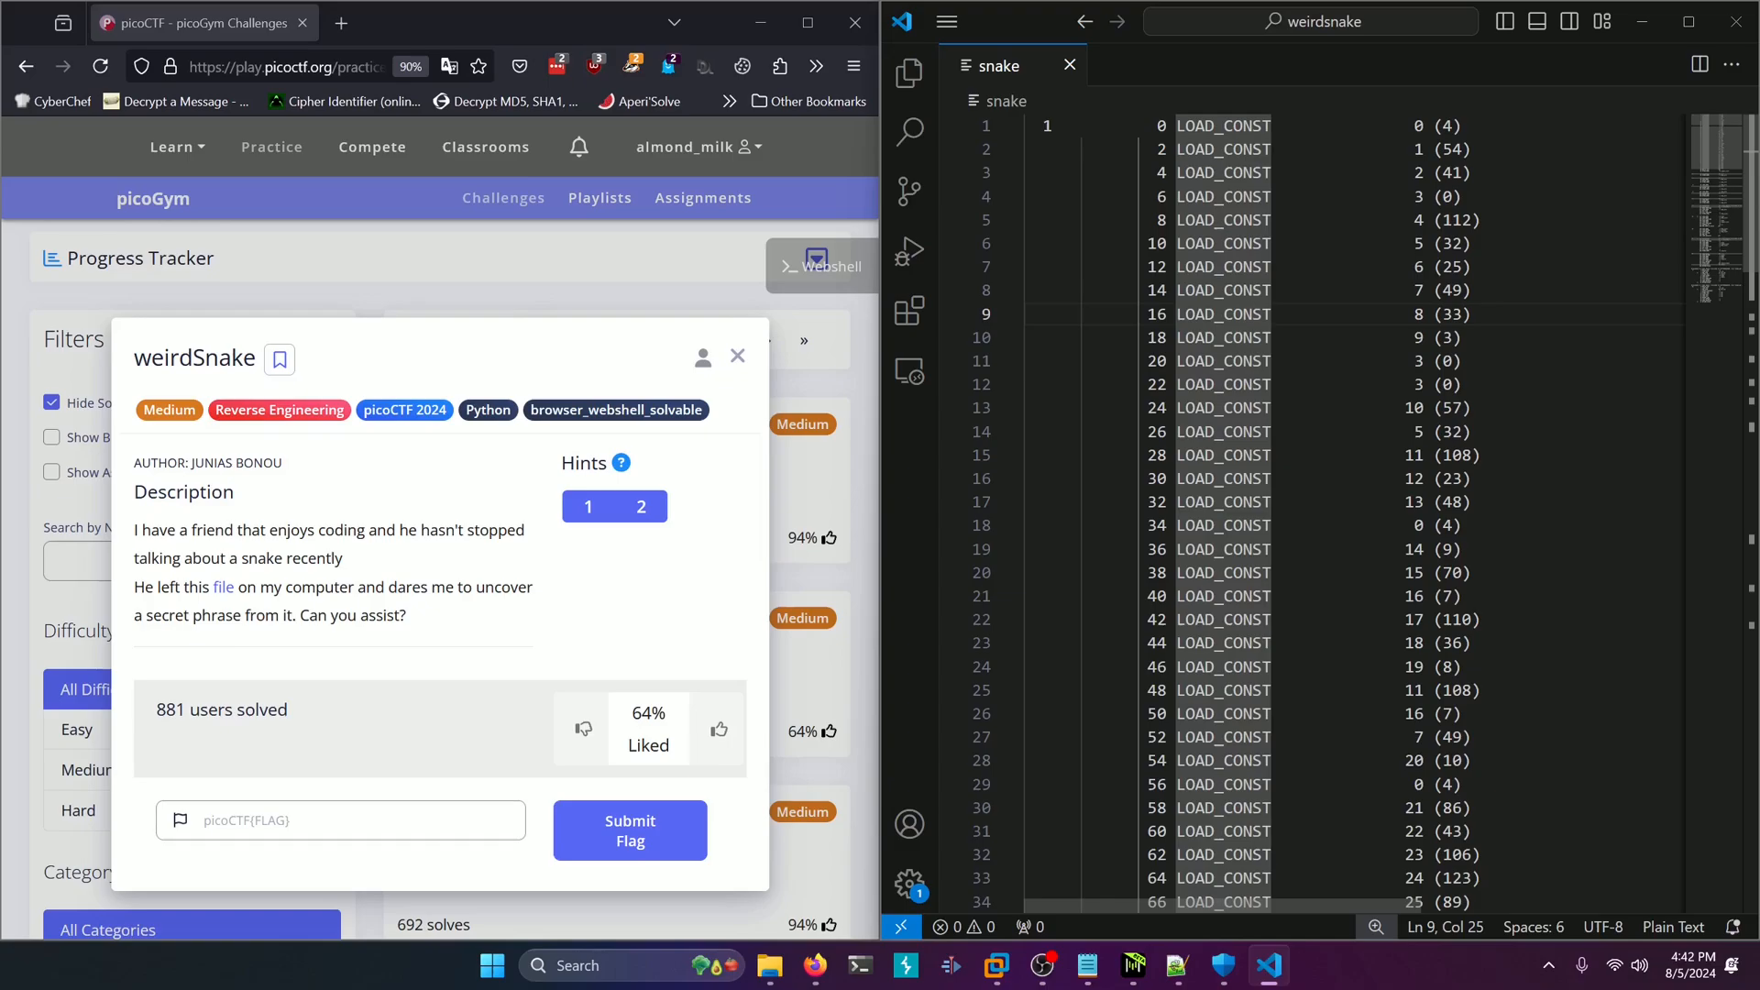
Step: Scroll through the bytecode listing and mark the BUILD_LIST step that gathers the 40 constants
{"action": "scroll", "scroll_direction": "down", "scroll_amount": 3}
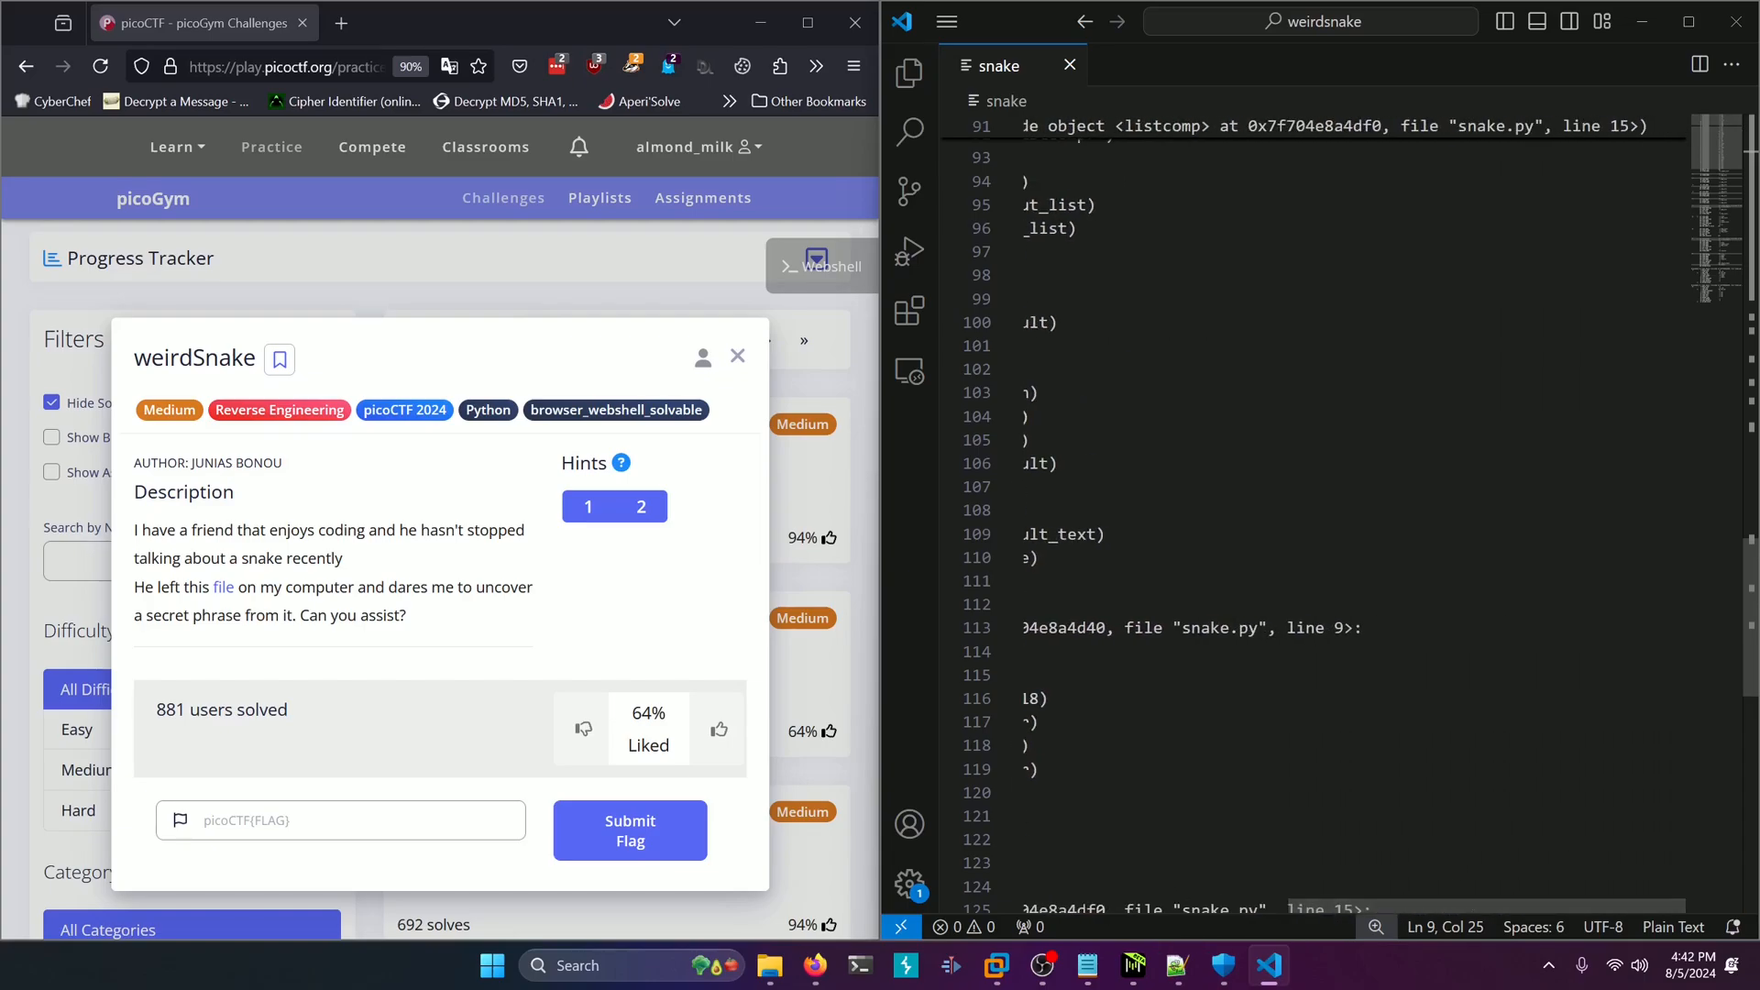
{"action": "scroll", "scroll_direction": "down", "scroll_amount": 3}
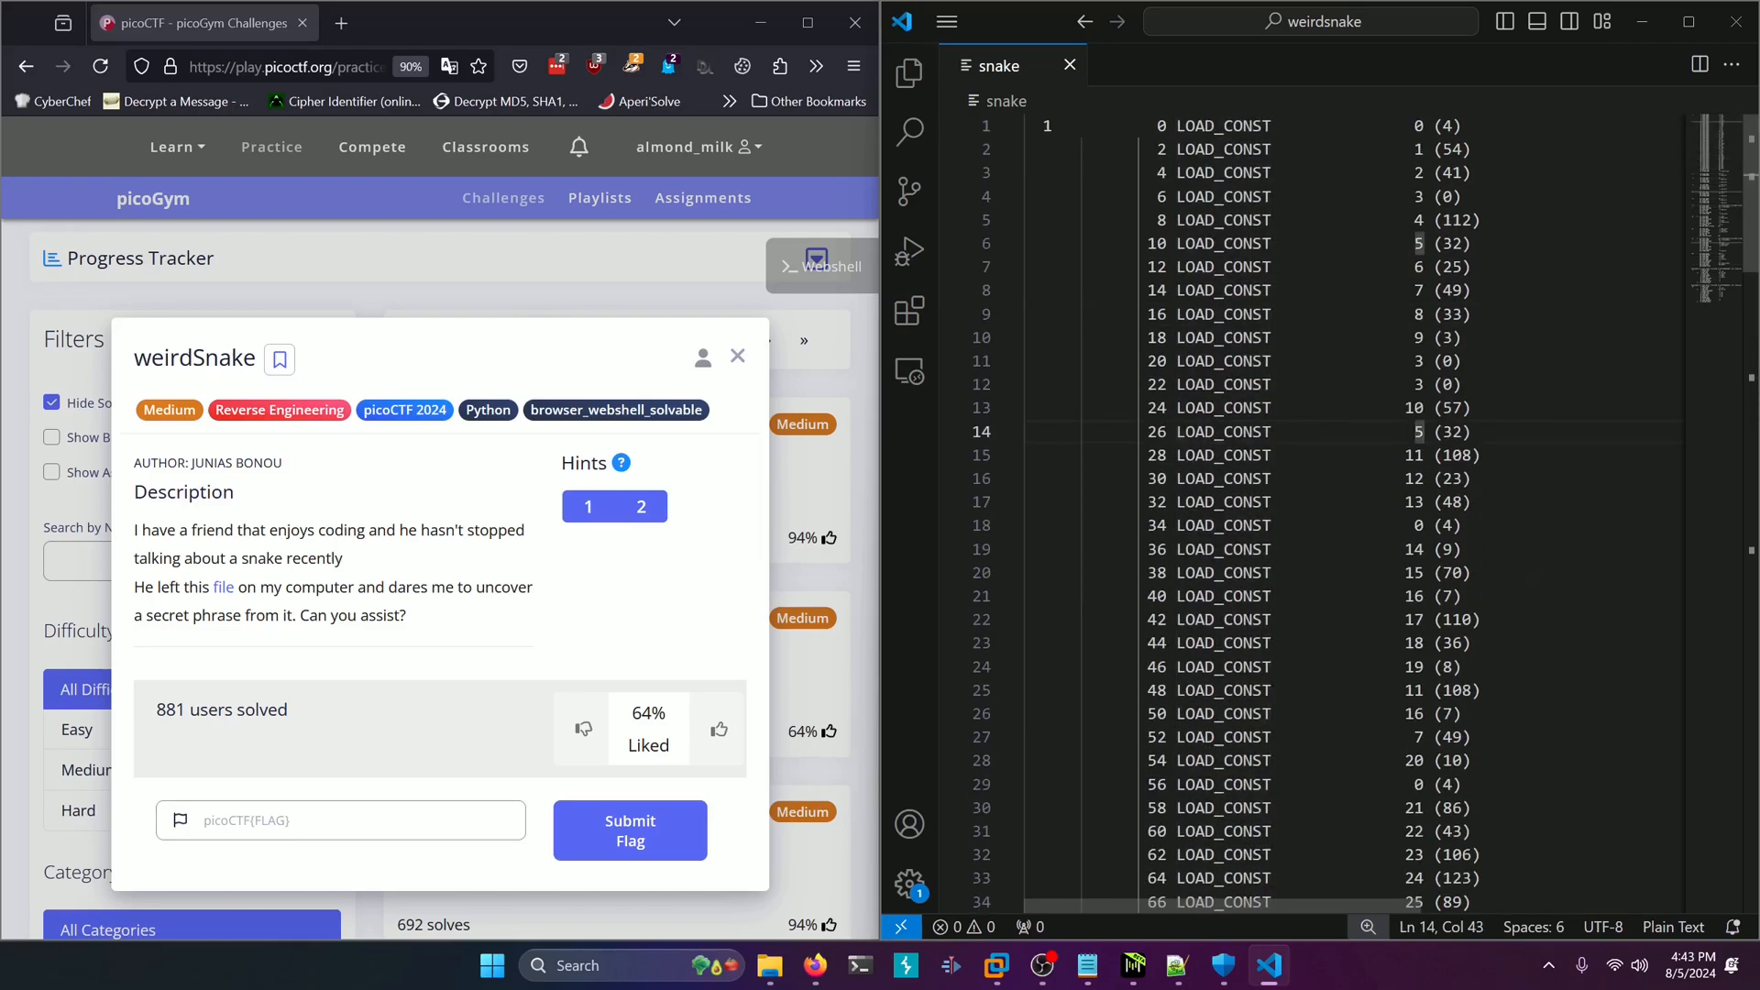
{"action": "scroll", "scroll_direction": "down", "scroll_amount": 3}
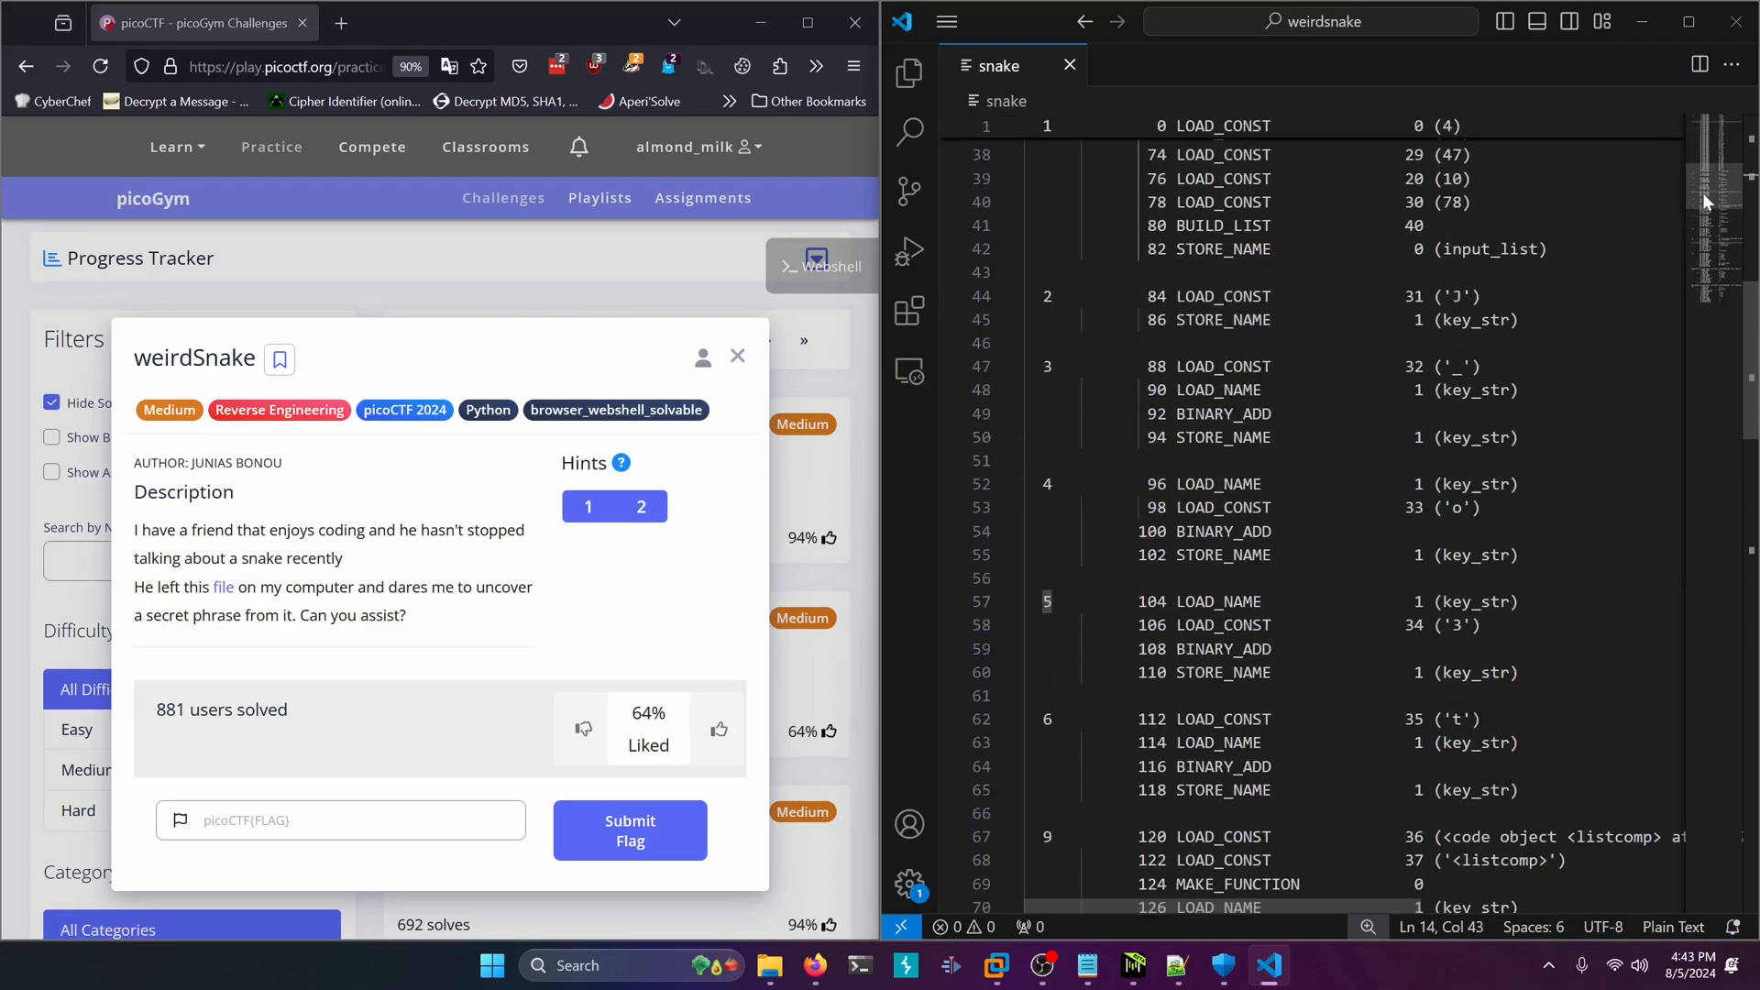
{"action": "double_click", "coordinate": [1212, 510]}
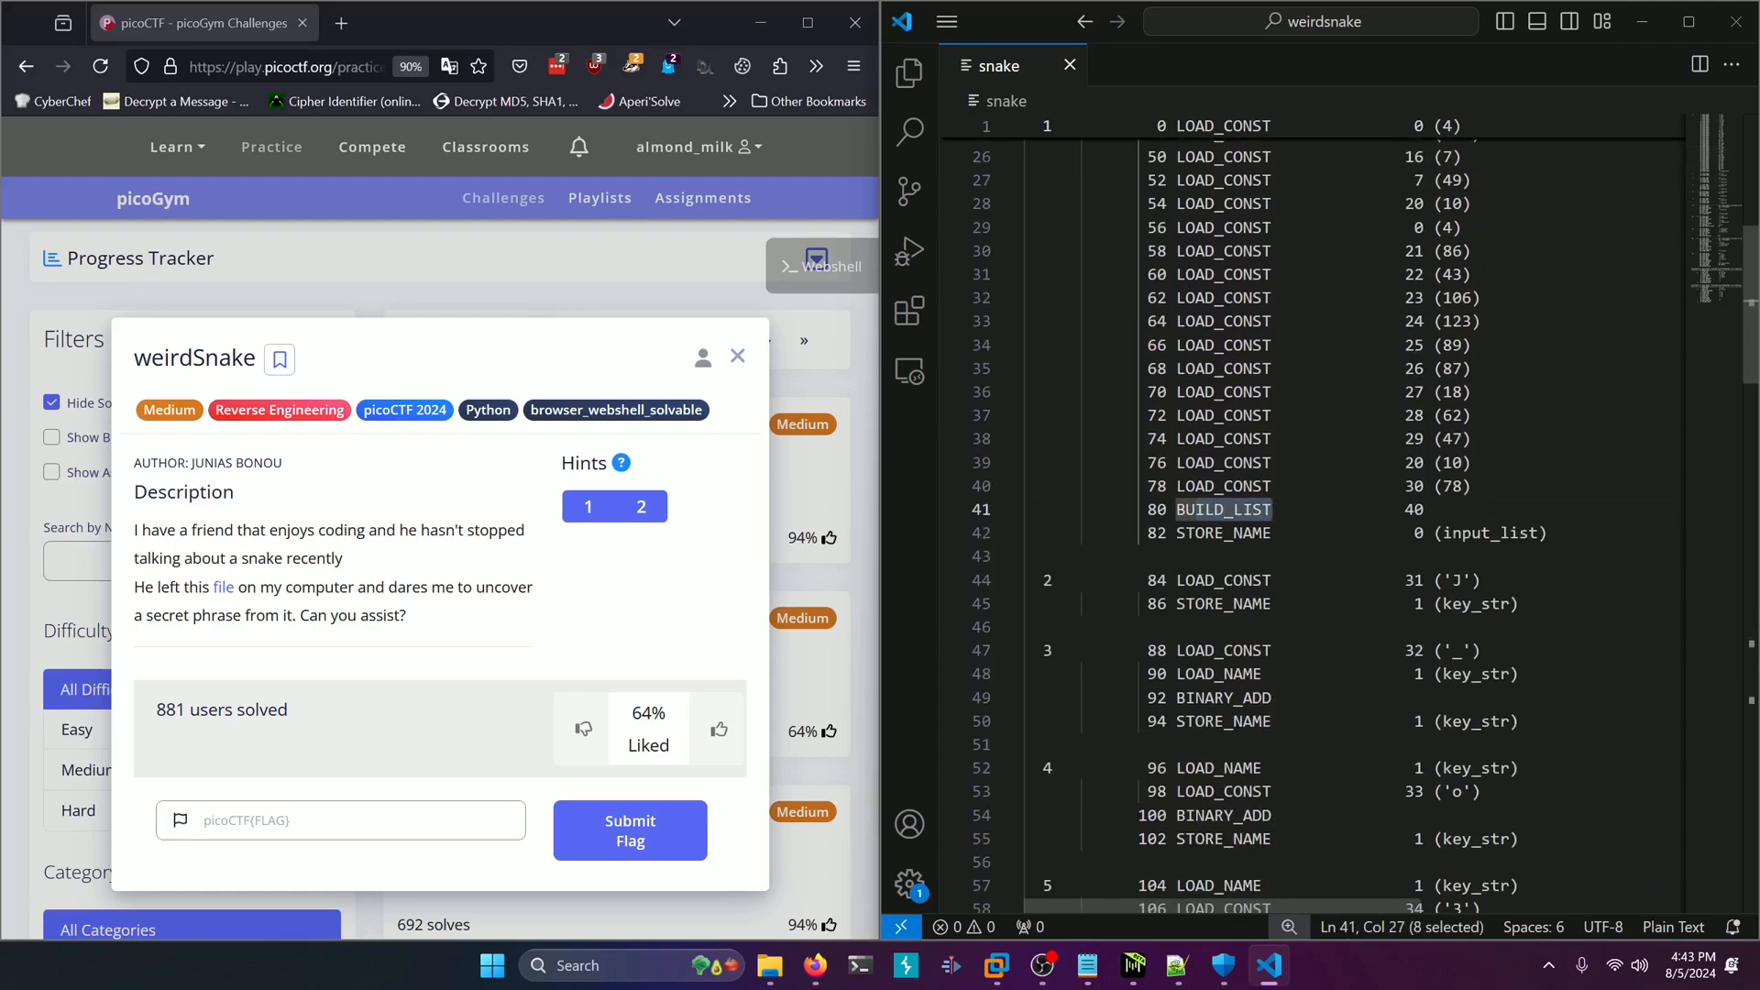
{"action": "scroll", "scroll_direction": "down", "scroll_amount": 3}
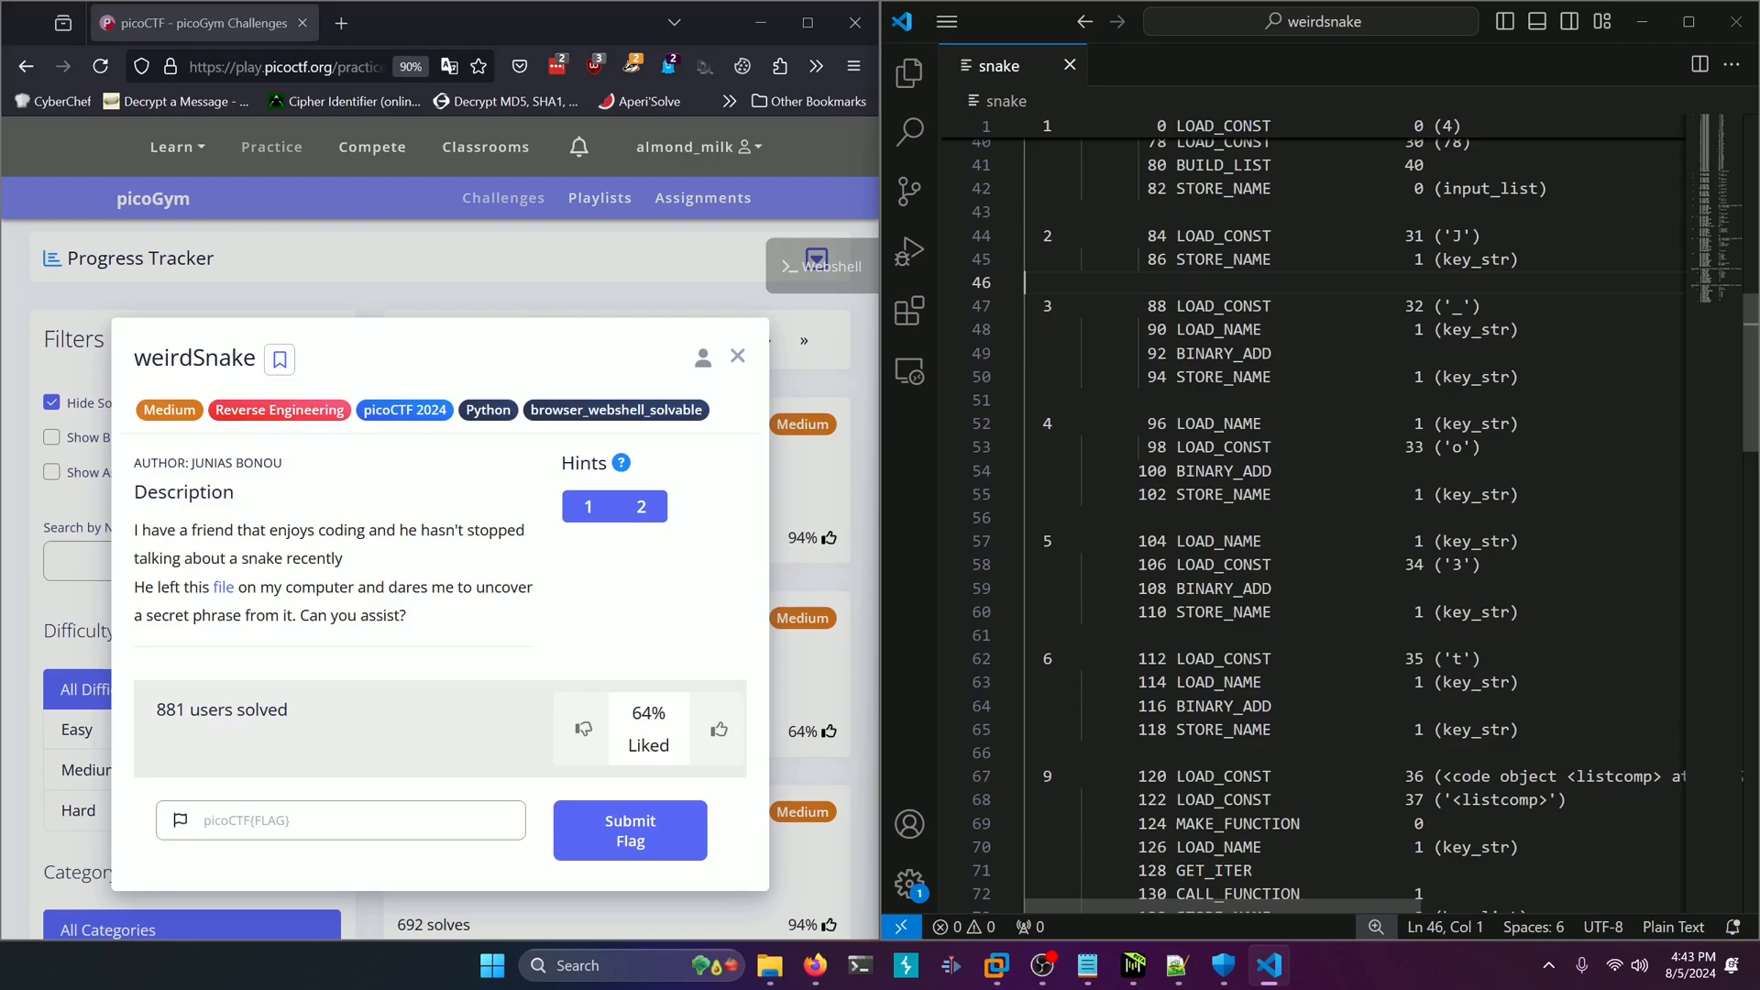
{"action": "scroll", "scroll_direction": "down", "scroll_amount": 3}
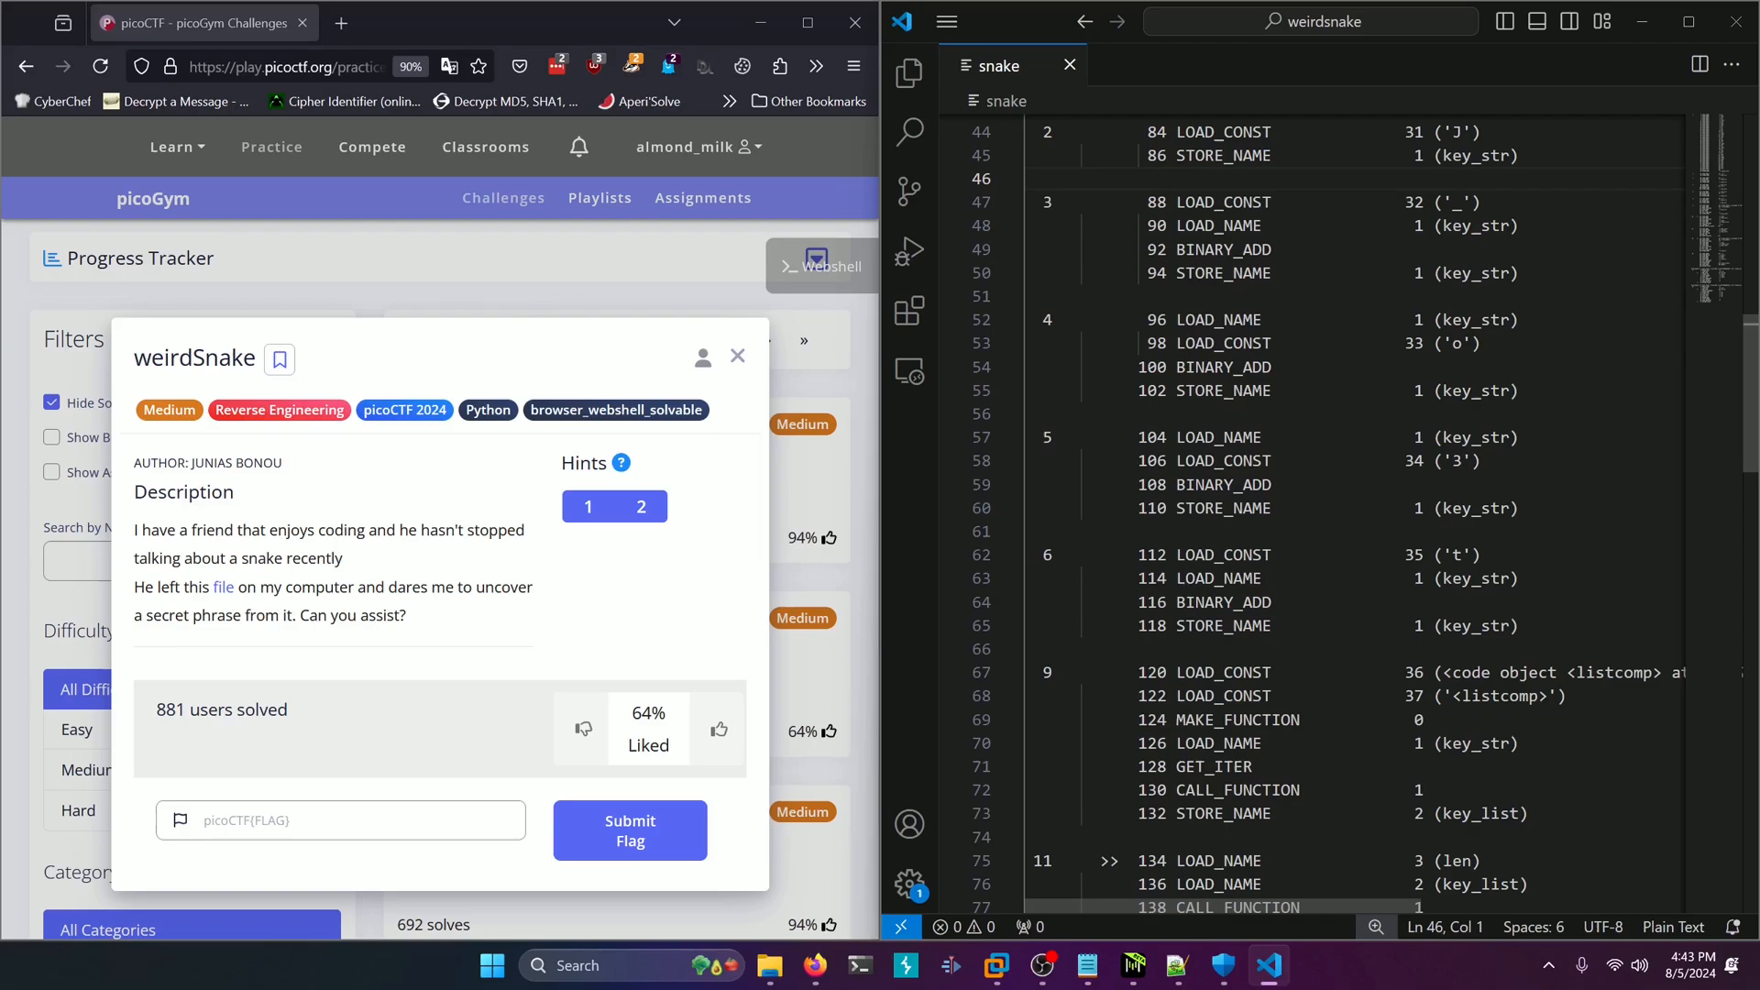
{"action": "scroll", "scroll_direction": "down", "scroll_amount": 3}
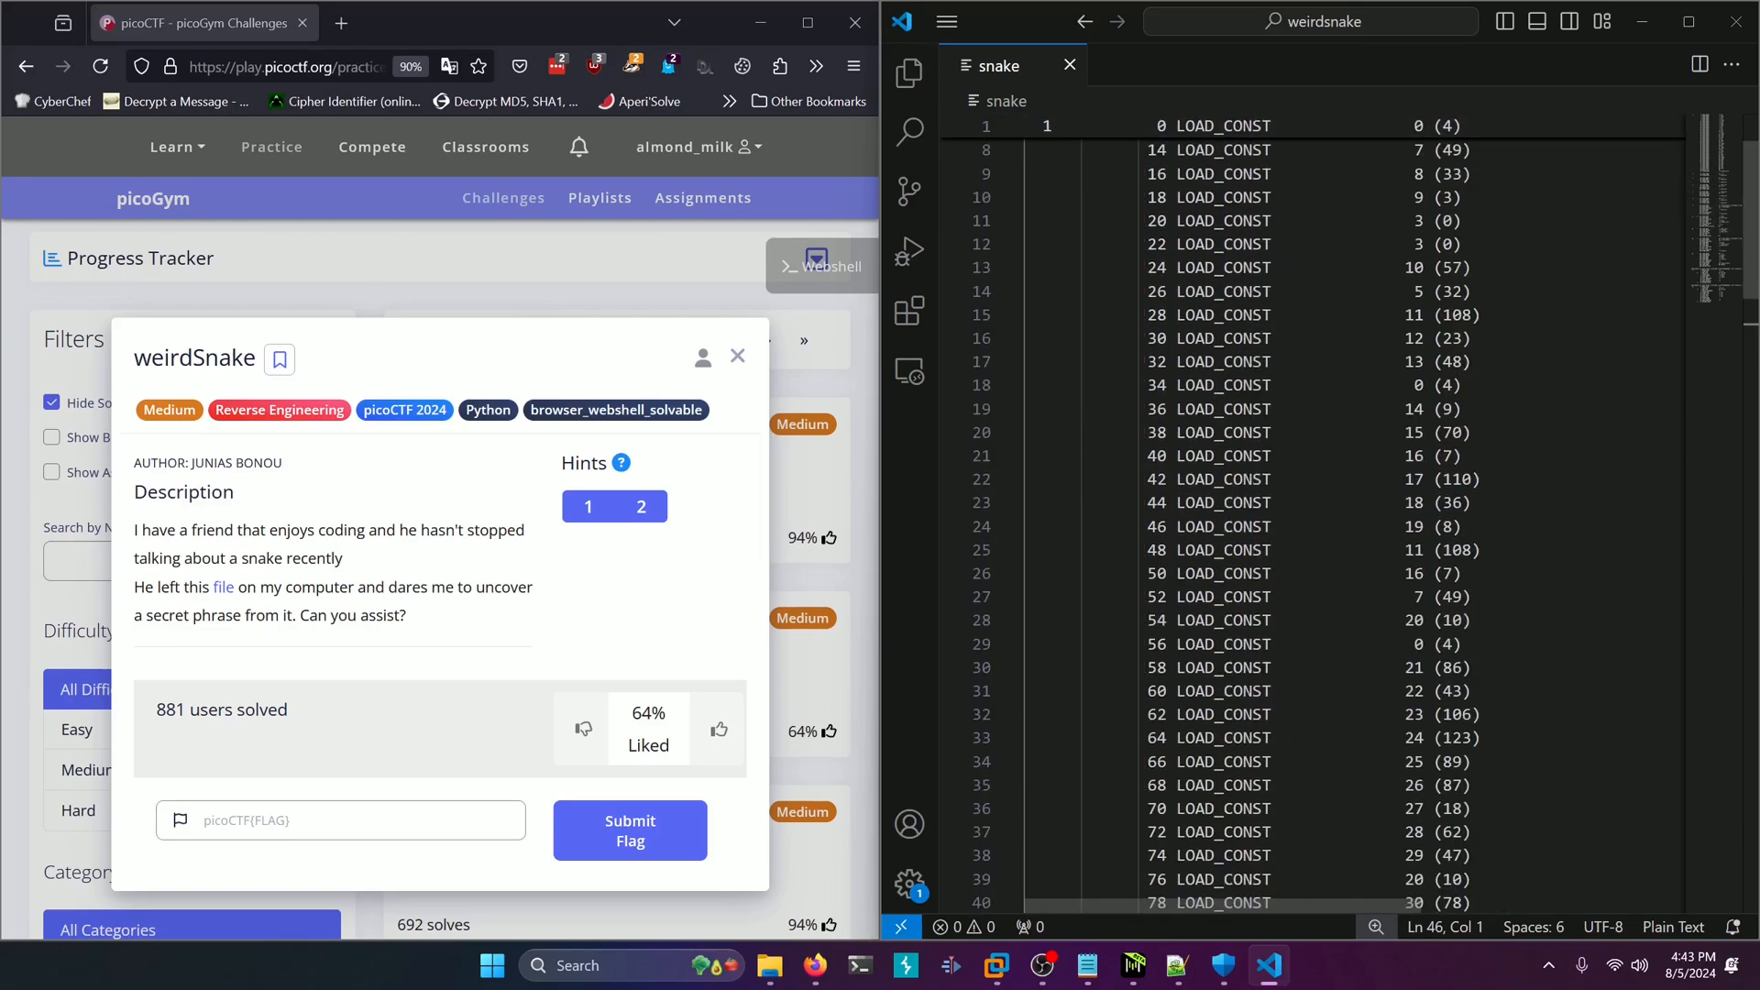
{"action": "scroll", "scroll_direction": "down", "scroll_amount": 3}
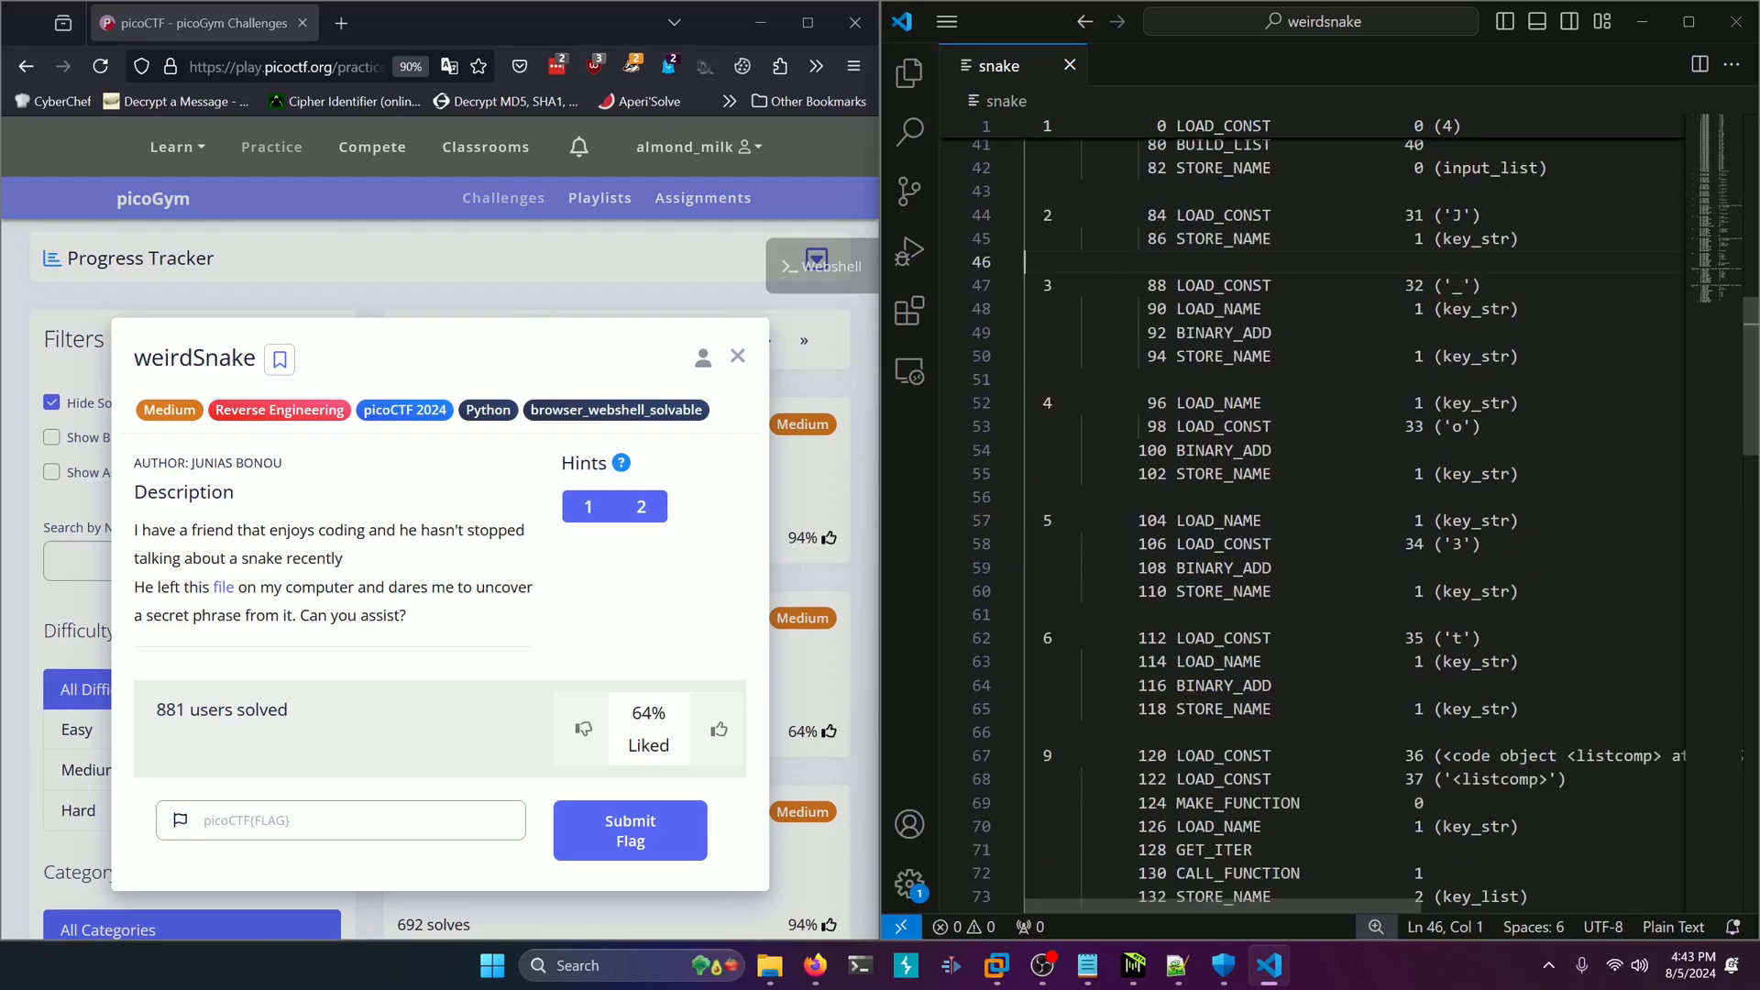
{"action": "scroll", "scroll_direction": "down", "scroll_amount": 3}
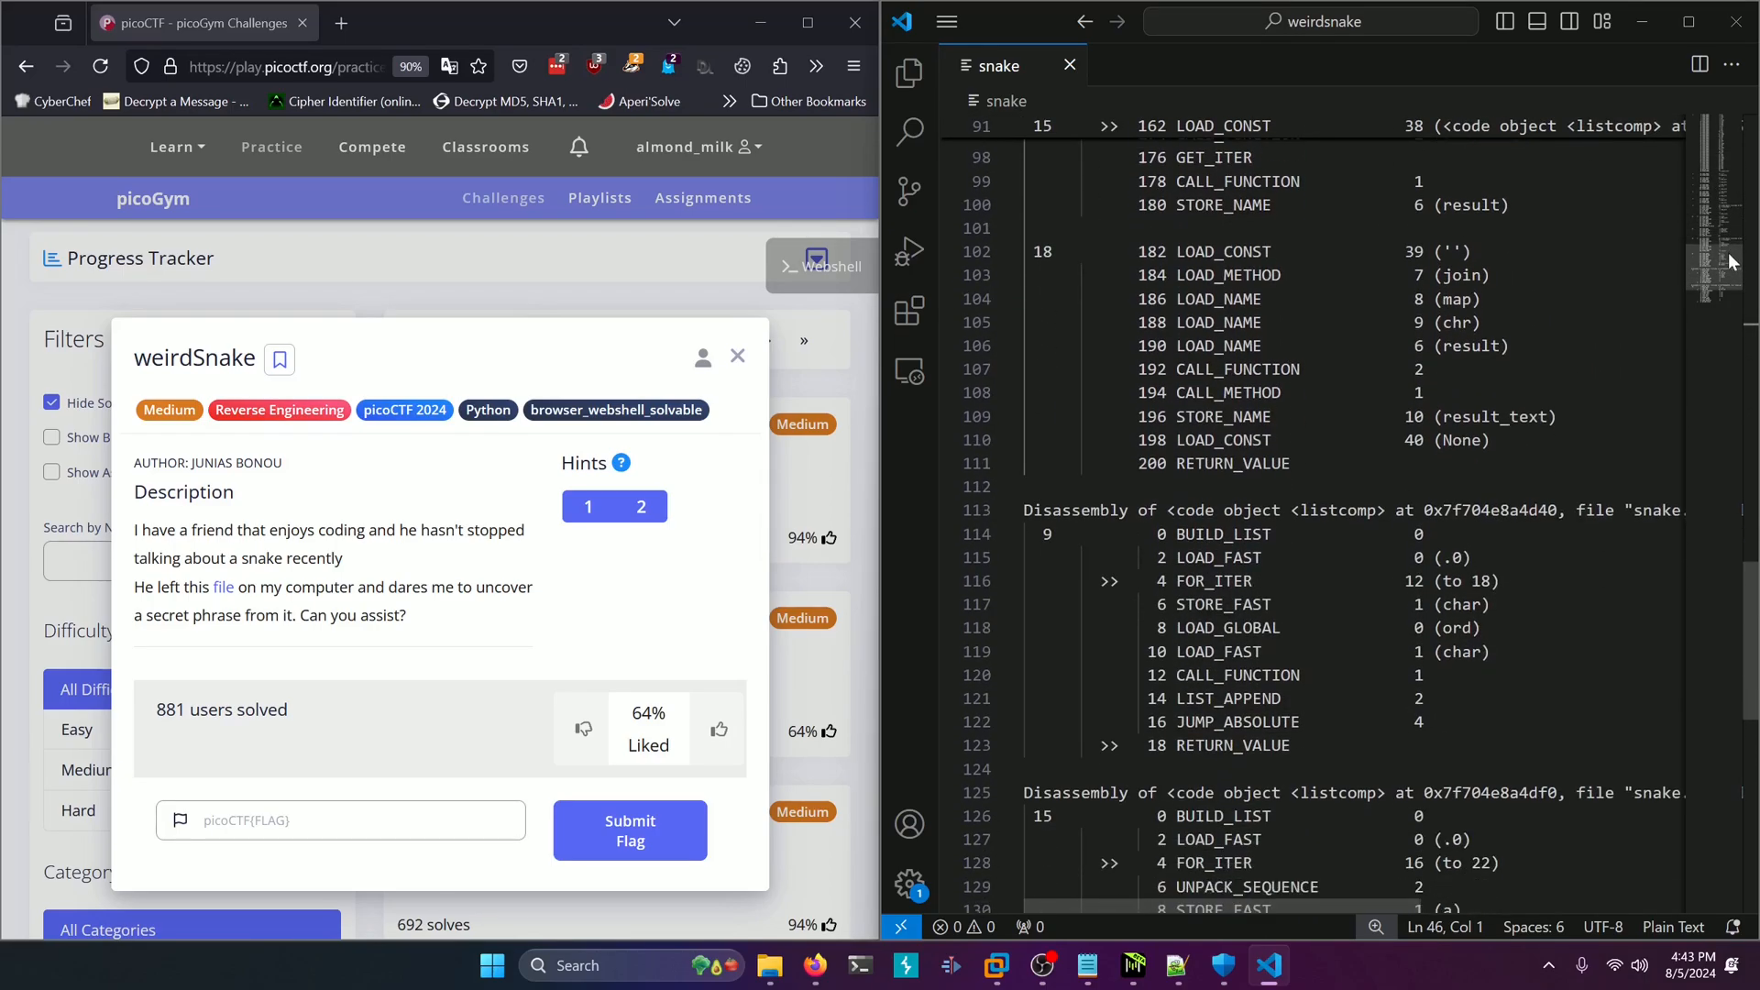
{"action": "scroll", "scroll_direction": "down", "scroll_amount": 3}
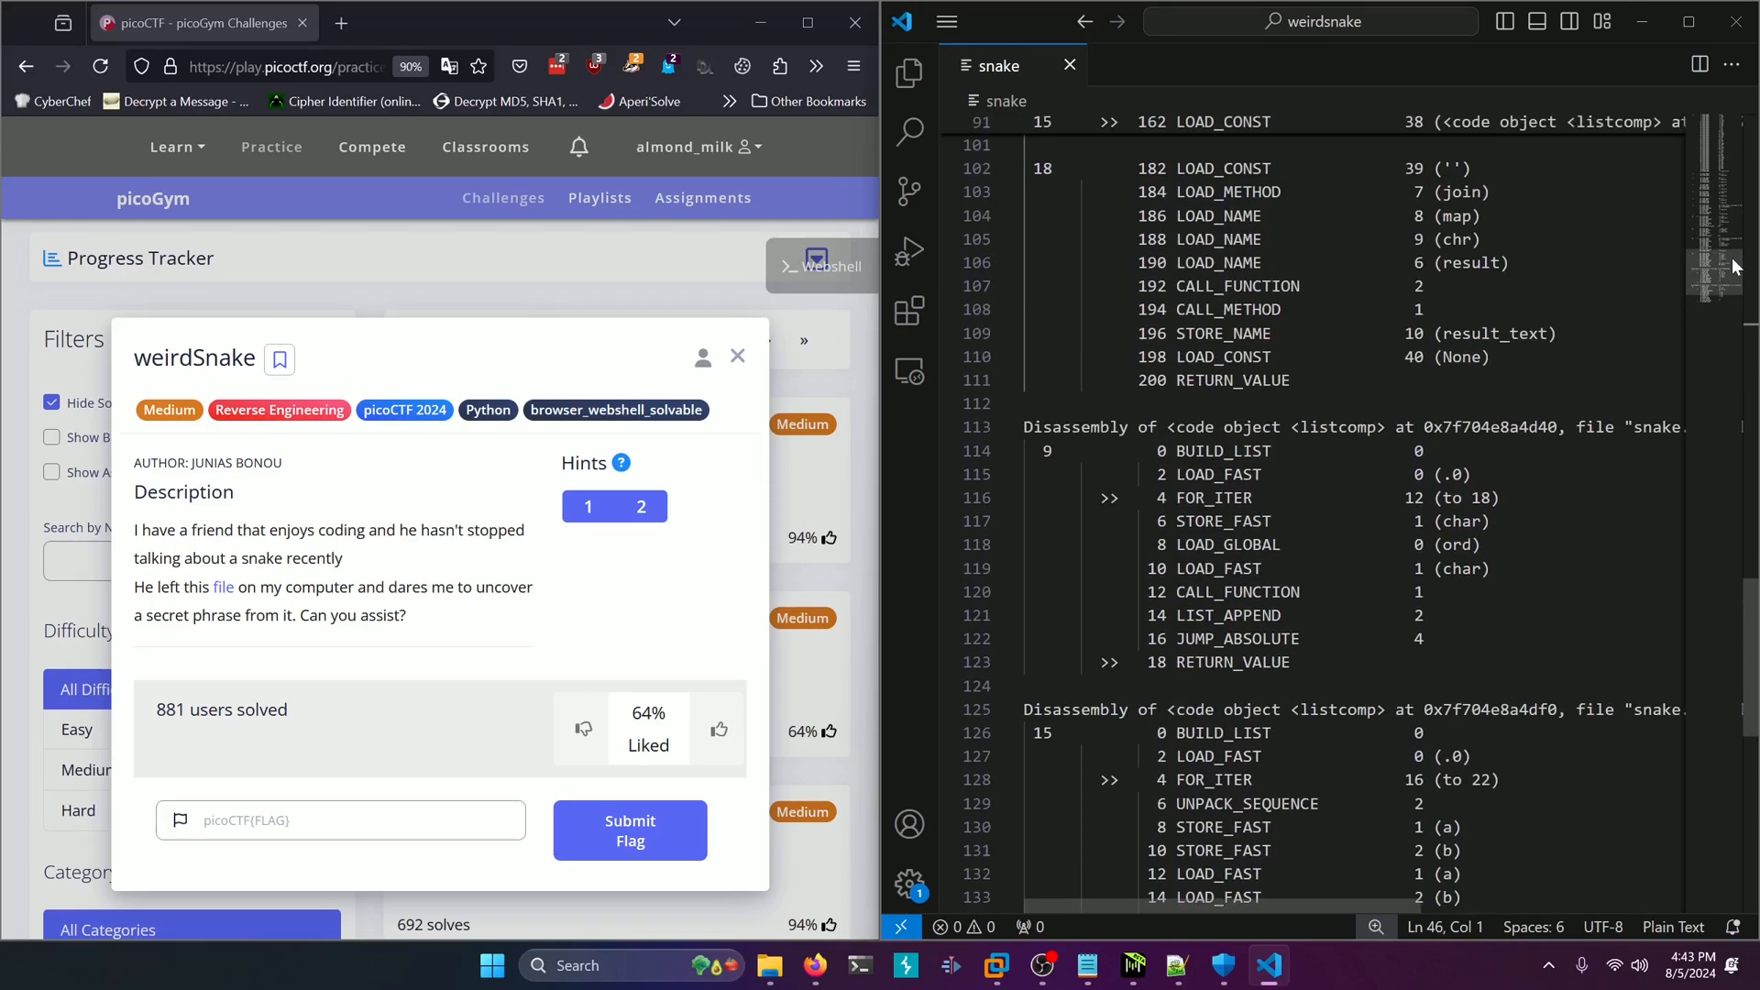
{"action": "scroll", "scroll_direction": "down", "scroll_amount": 3}
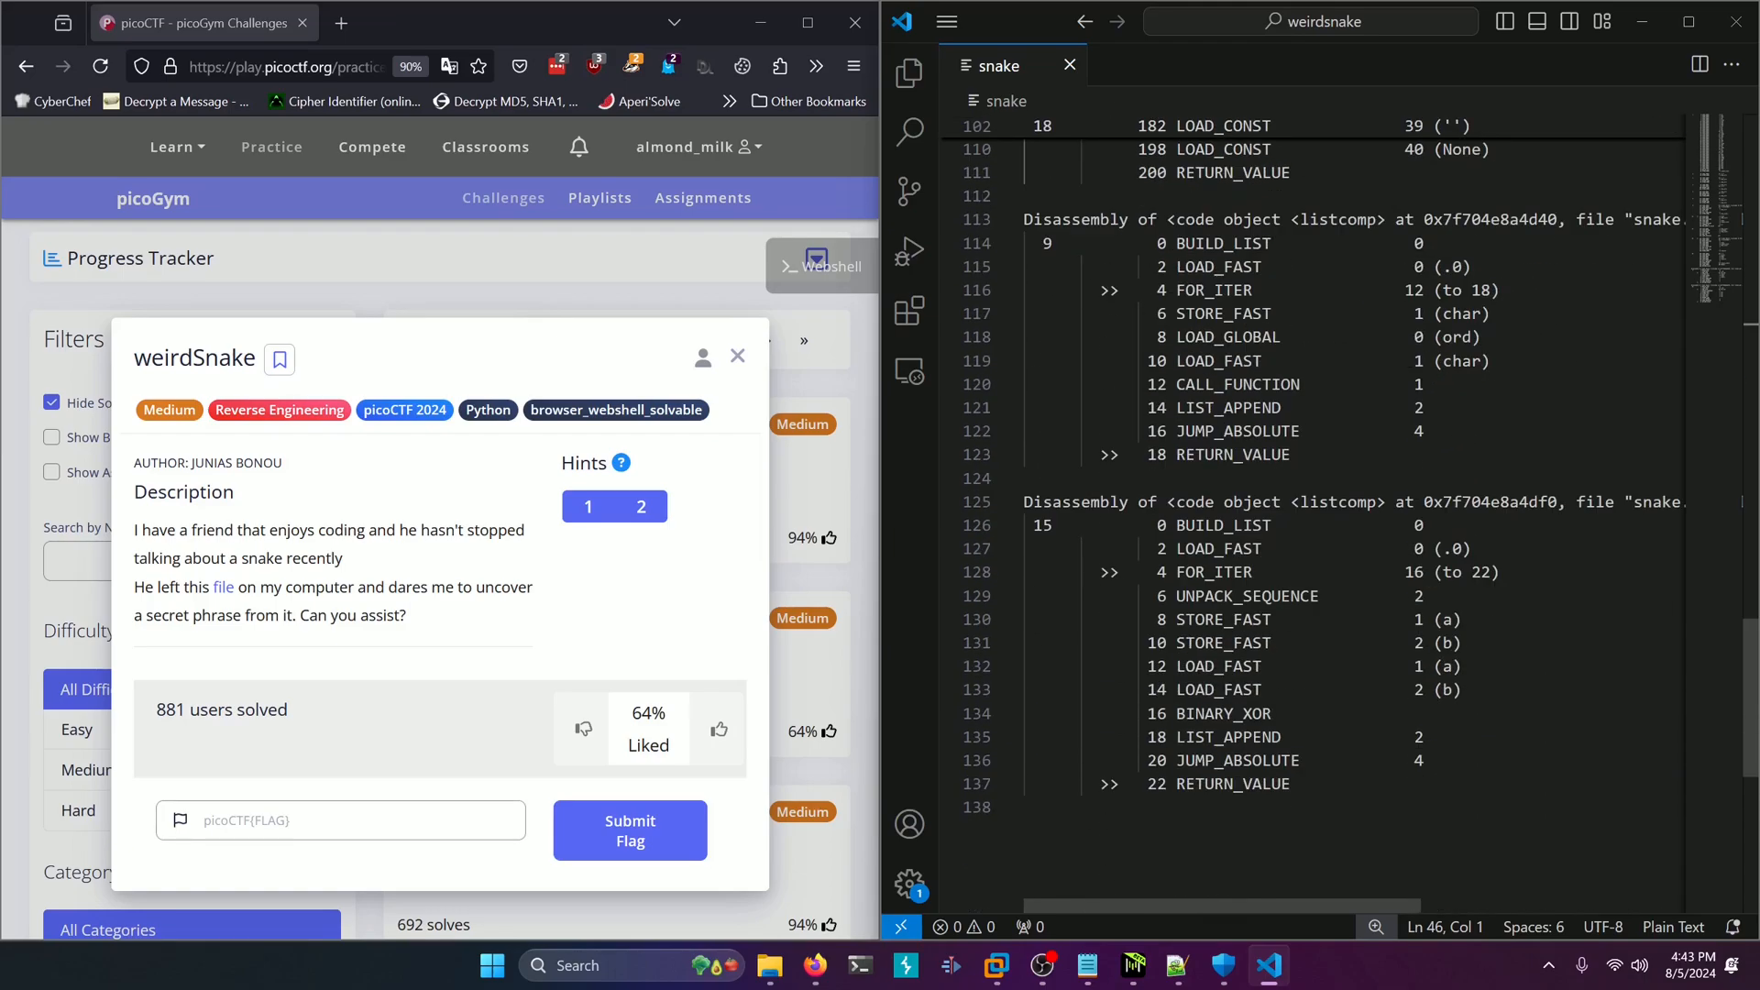
{"action": "scroll", "scroll_direction": "down", "scroll_amount": 3}
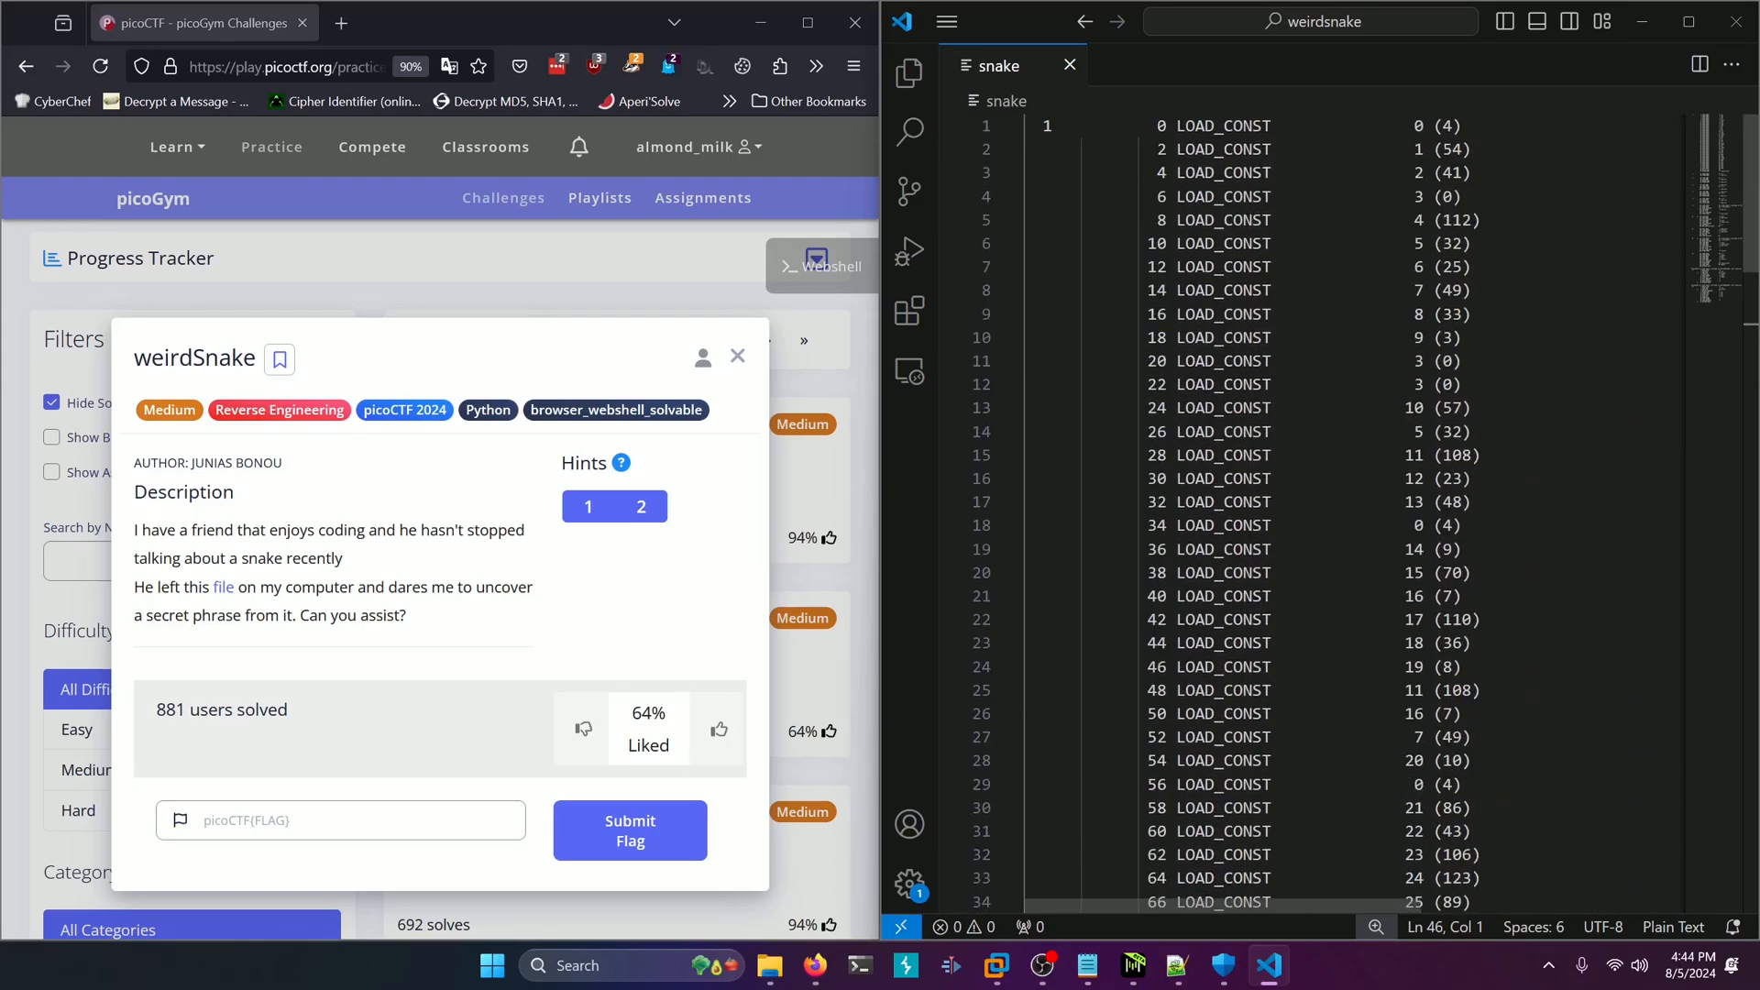
Step: Select the block of LOAD_CONST lines above BUILD_LIST to carry them into a new untitled file
{"action": "scroll", "scroll_direction": "down", "scroll_amount": 3}
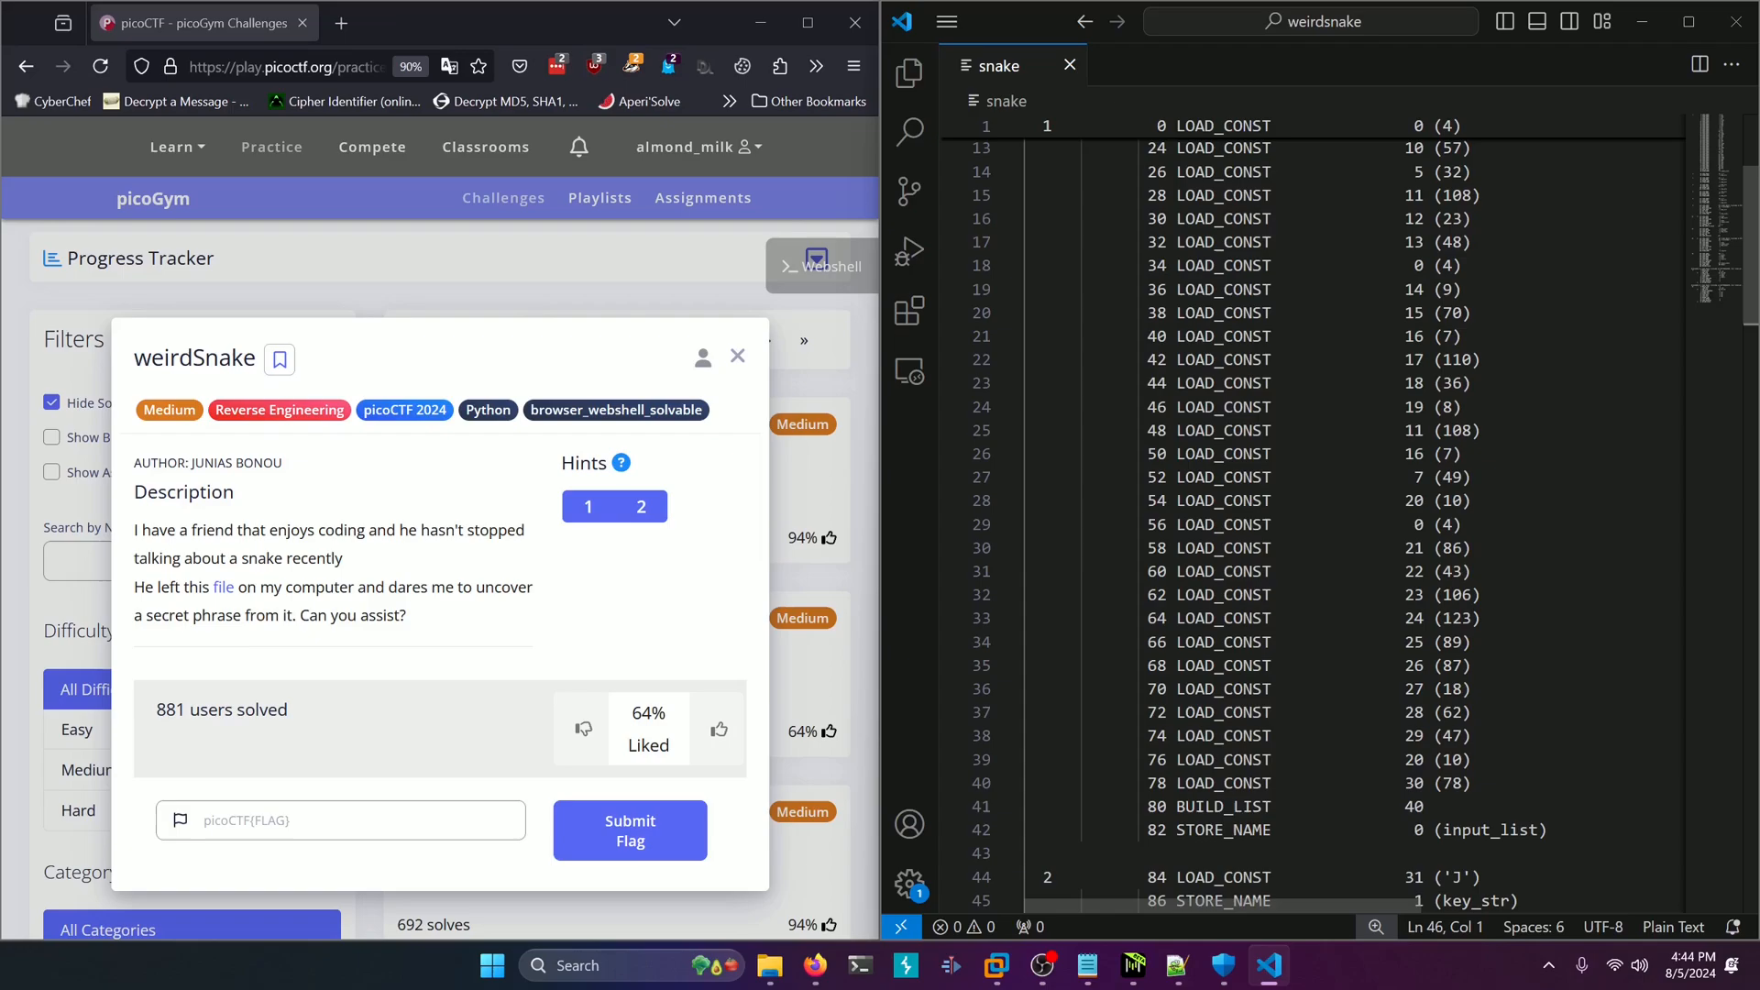
{"action": "left_click_drag", "start_coordinate": [1144, 149], "coordinate": [1470, 783]}
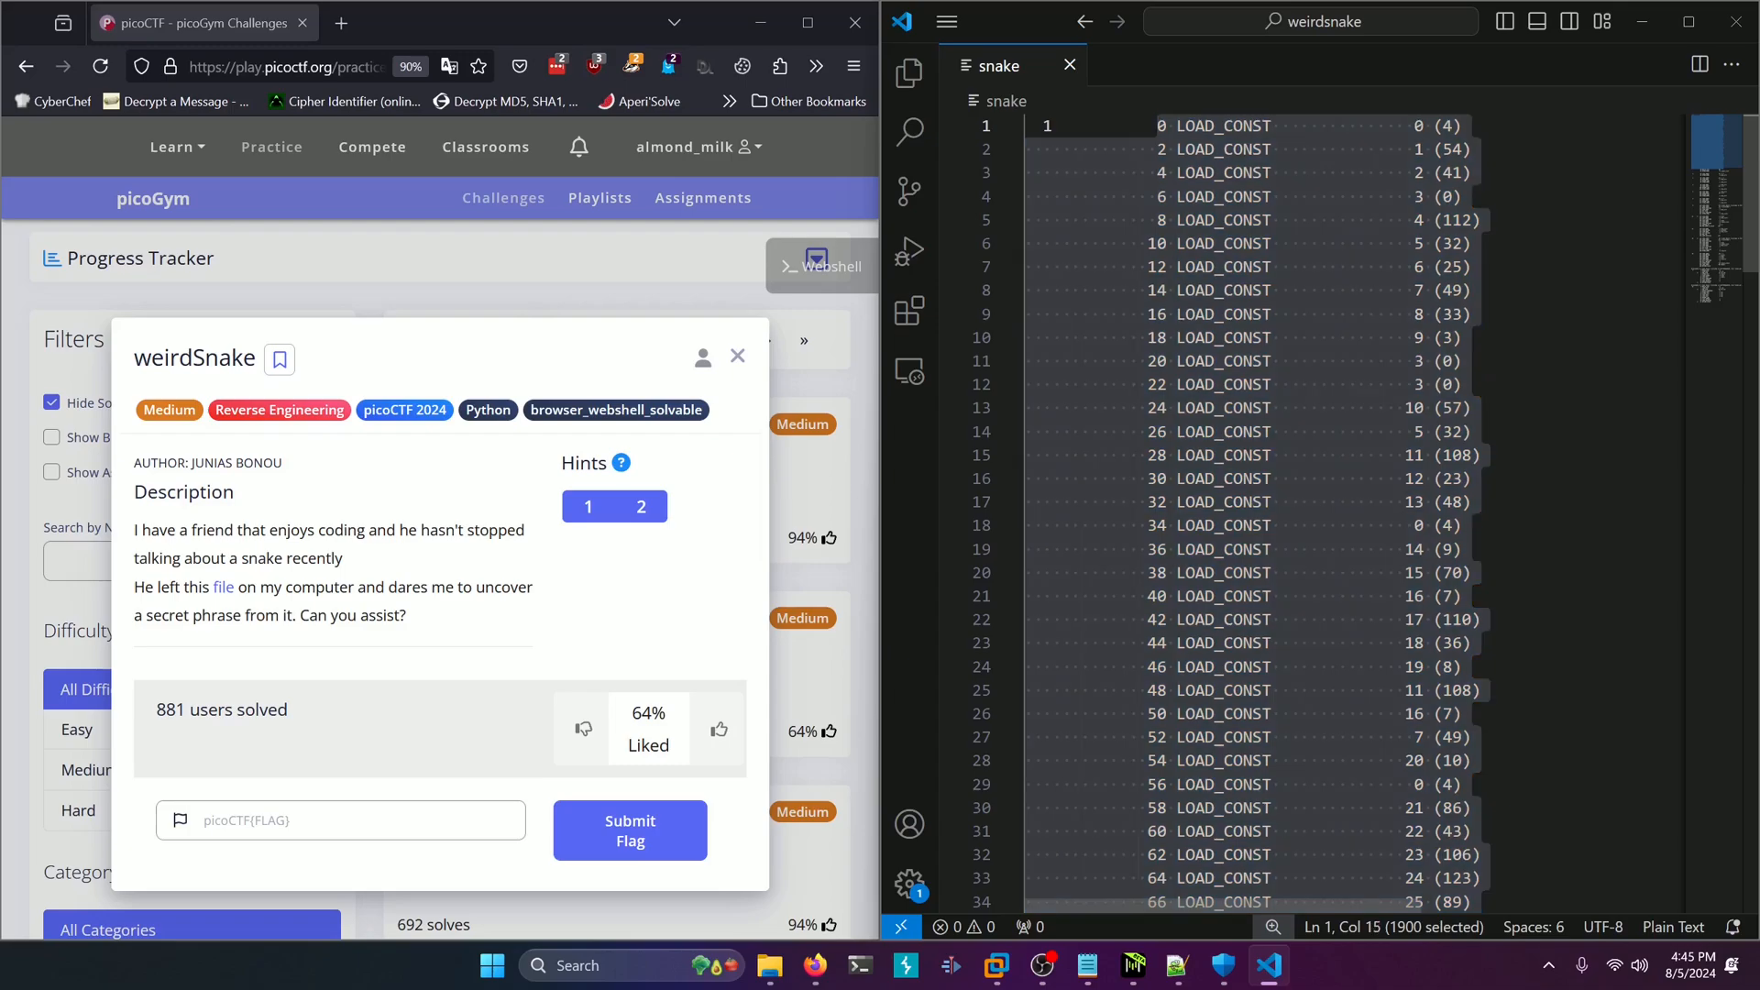
{"action": "scroll", "scroll_direction": "down", "scroll_amount": 3}
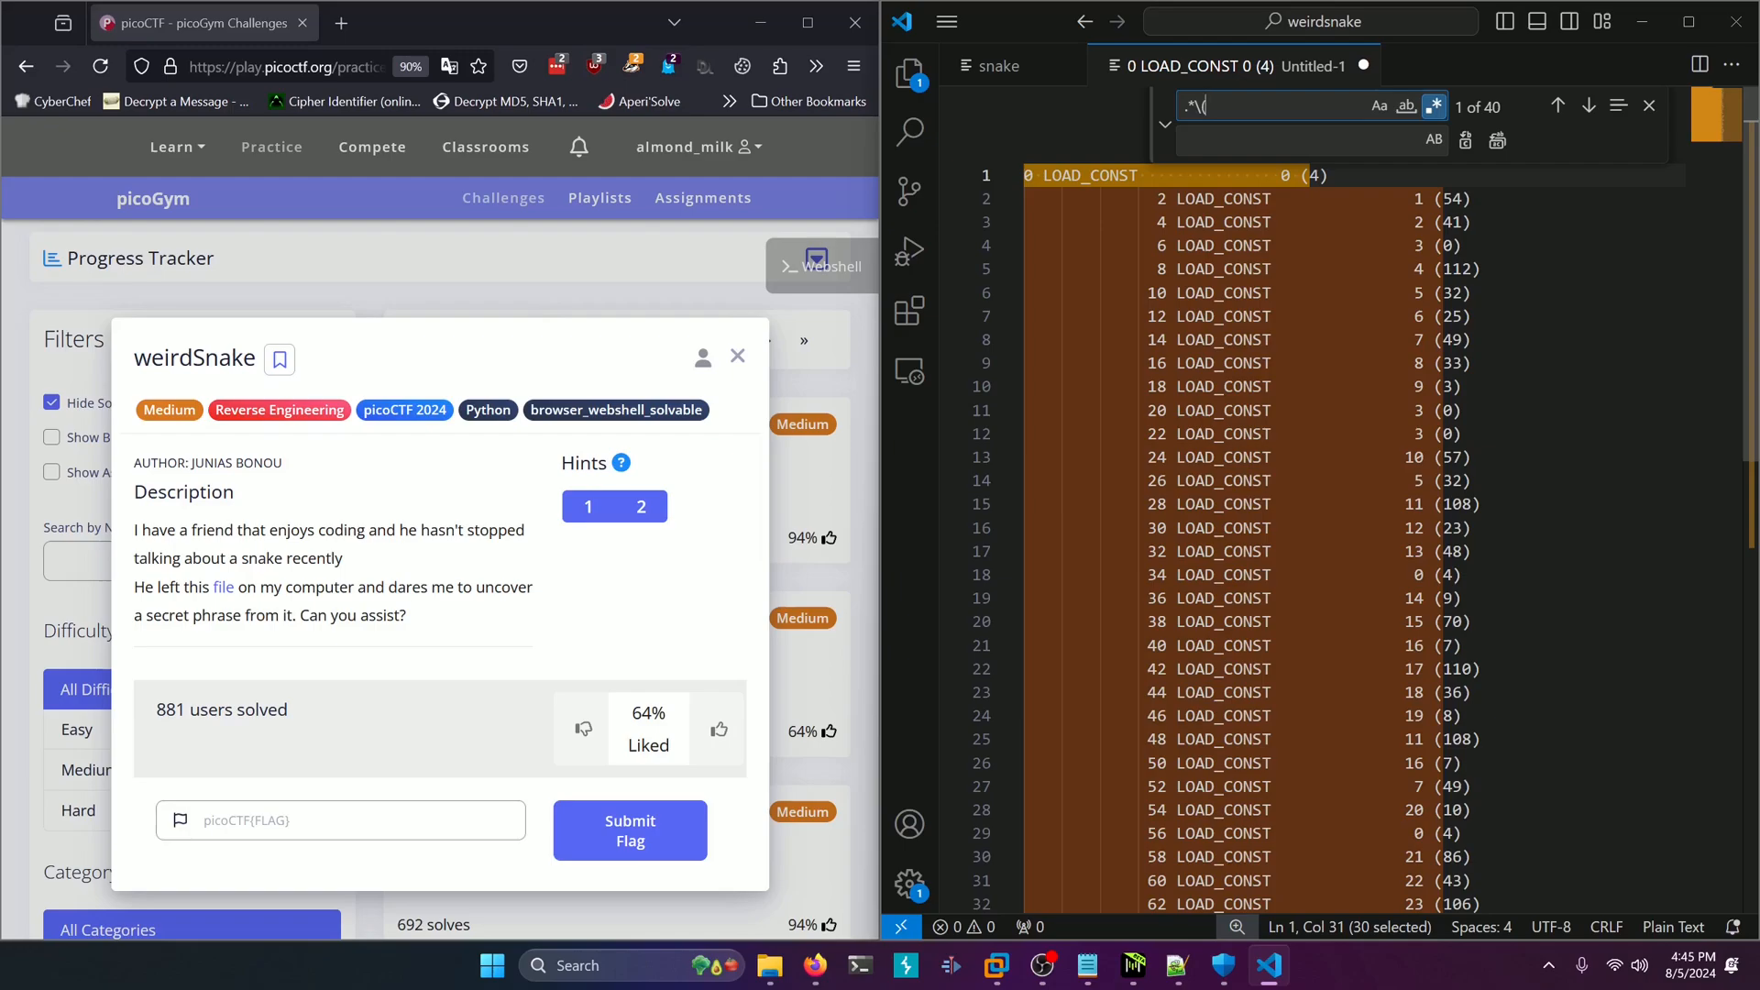
{"action": "mouse_move", "coordinate": [1433, 104]}
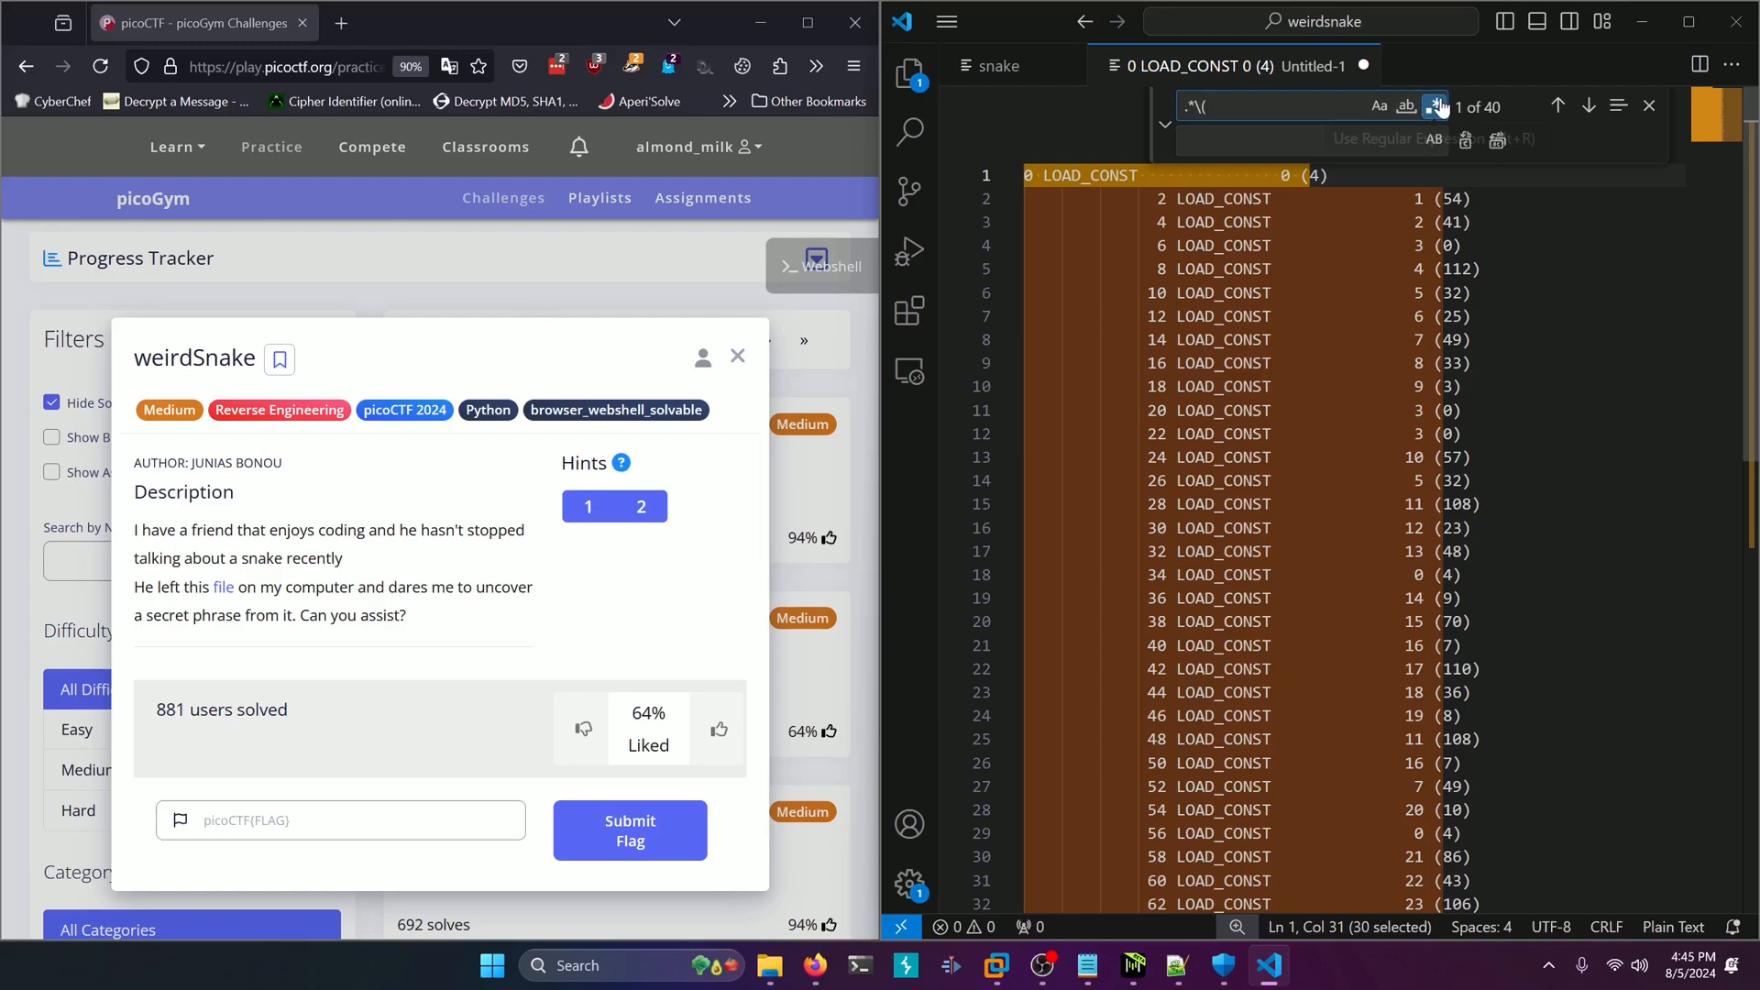
{"action": "mouse_move", "coordinate": [1437, 107]}
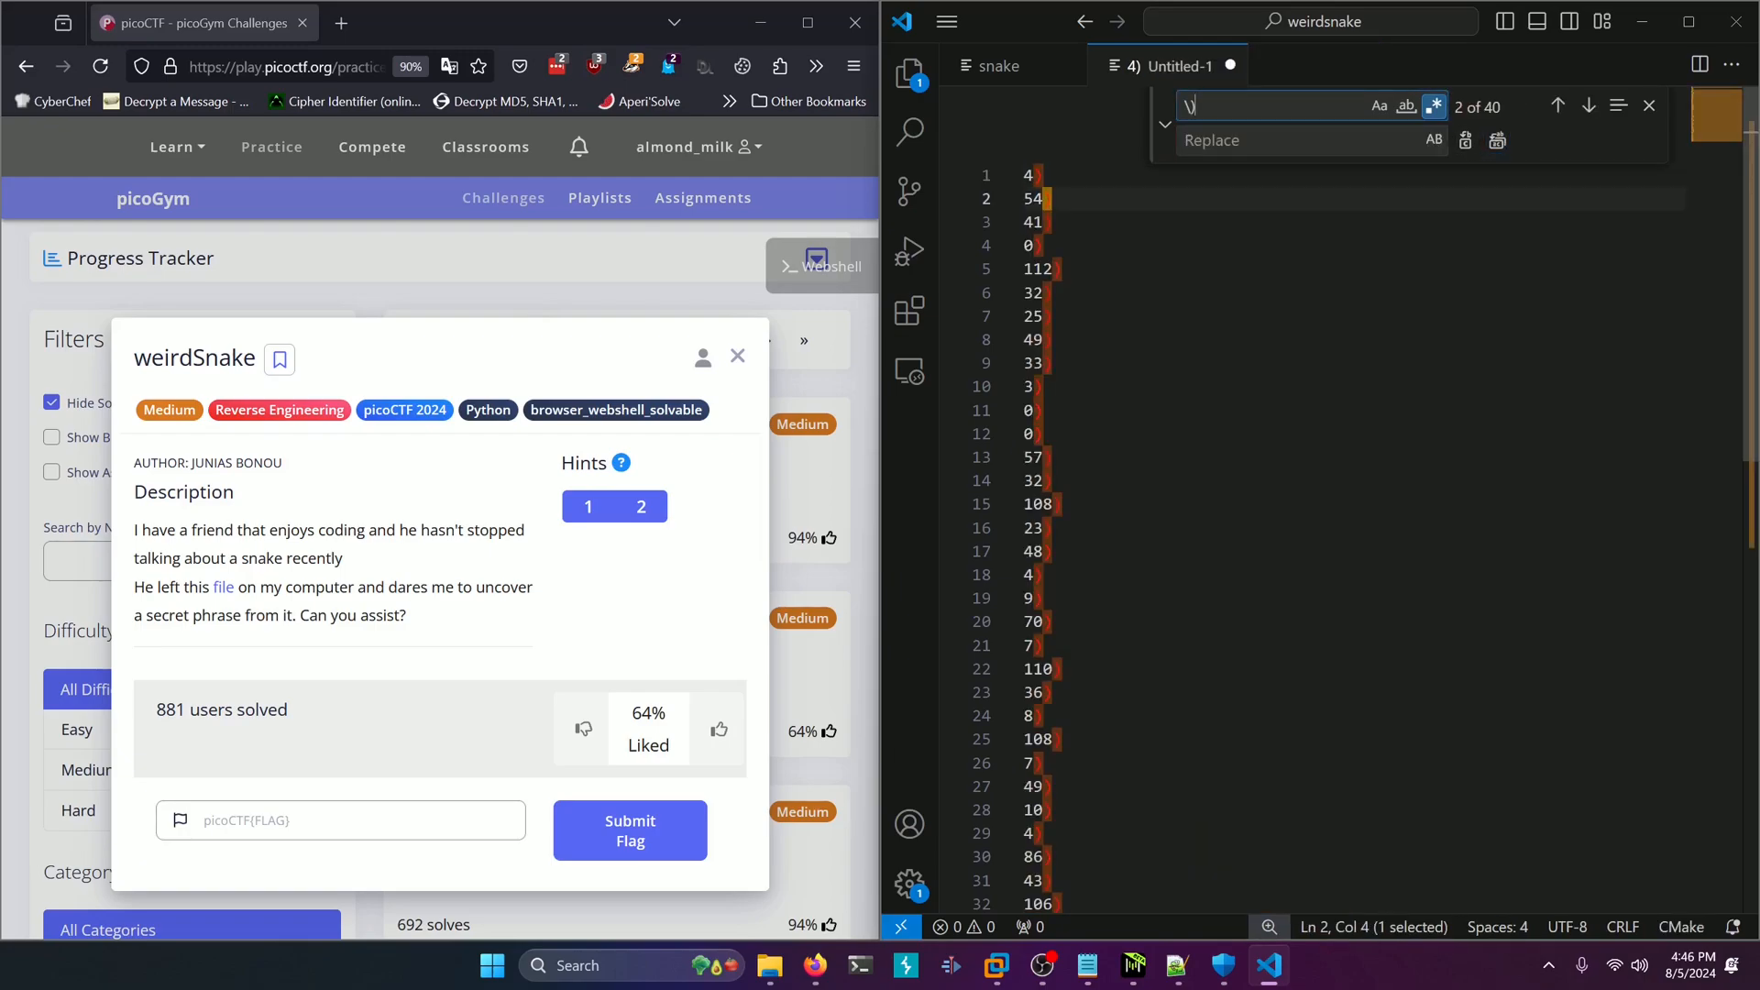
Step: Replace every \n line ending with a space so the 40 constants form one line
{"action": "type", "text": "\\n"}
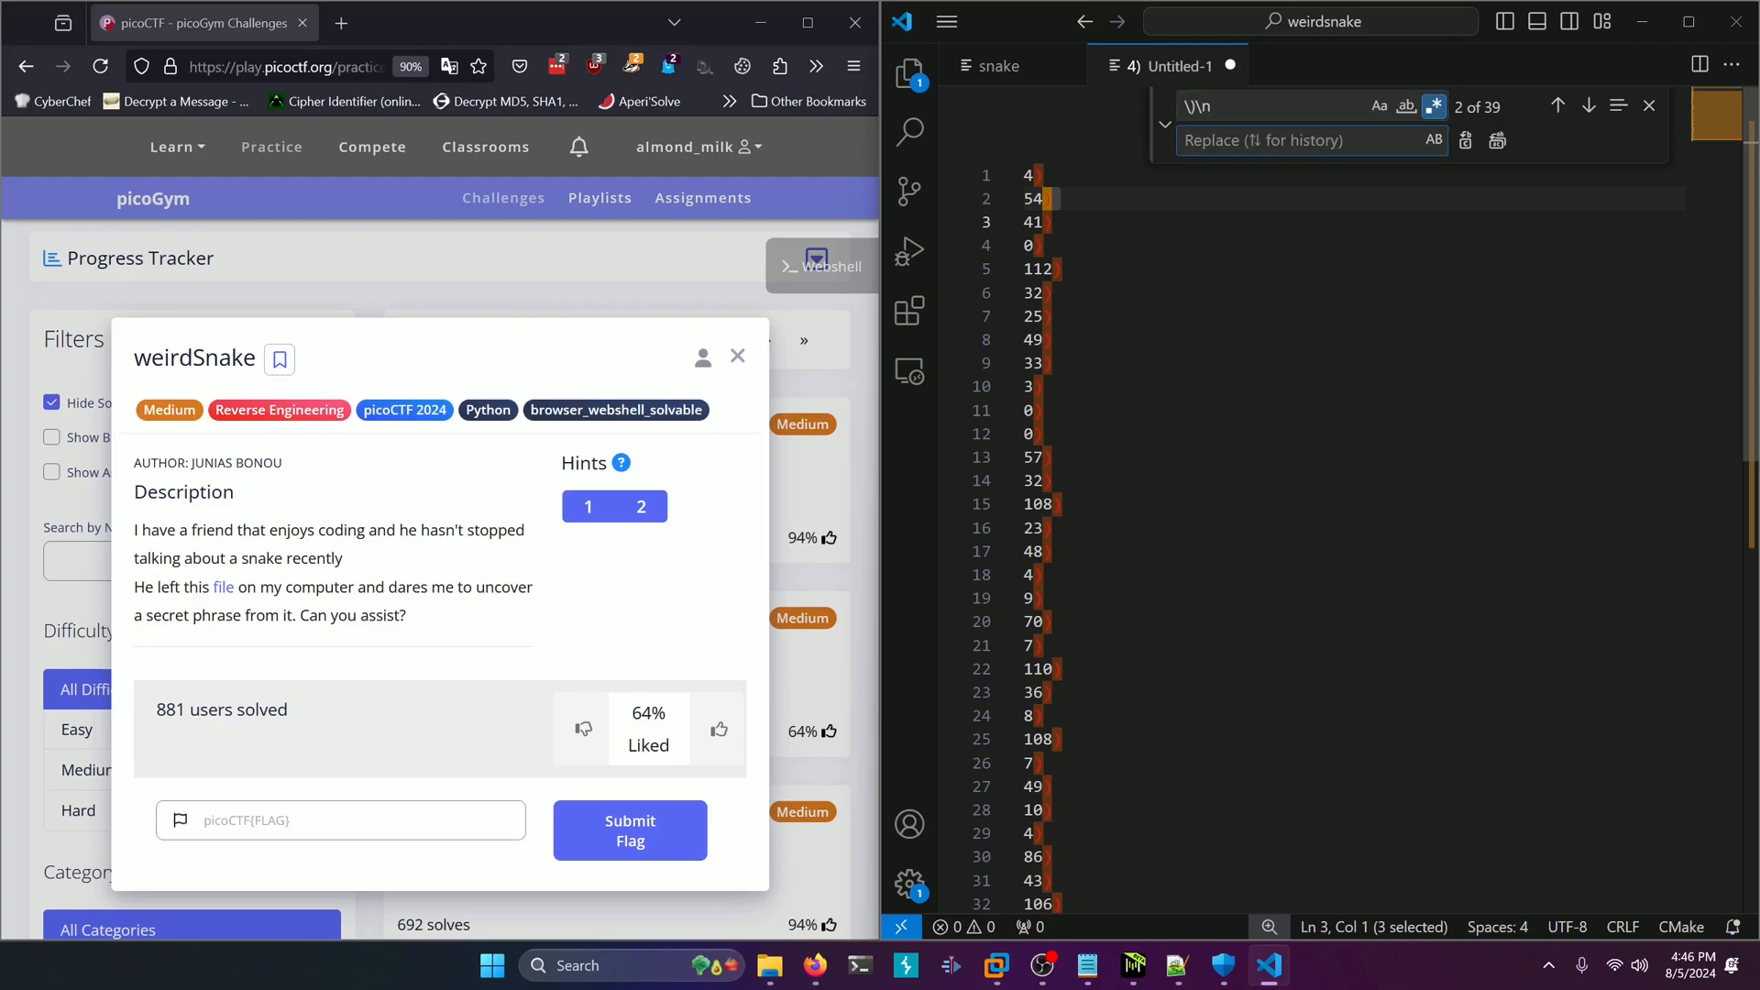
{"action": "left_click", "coordinate": [1498, 139]}
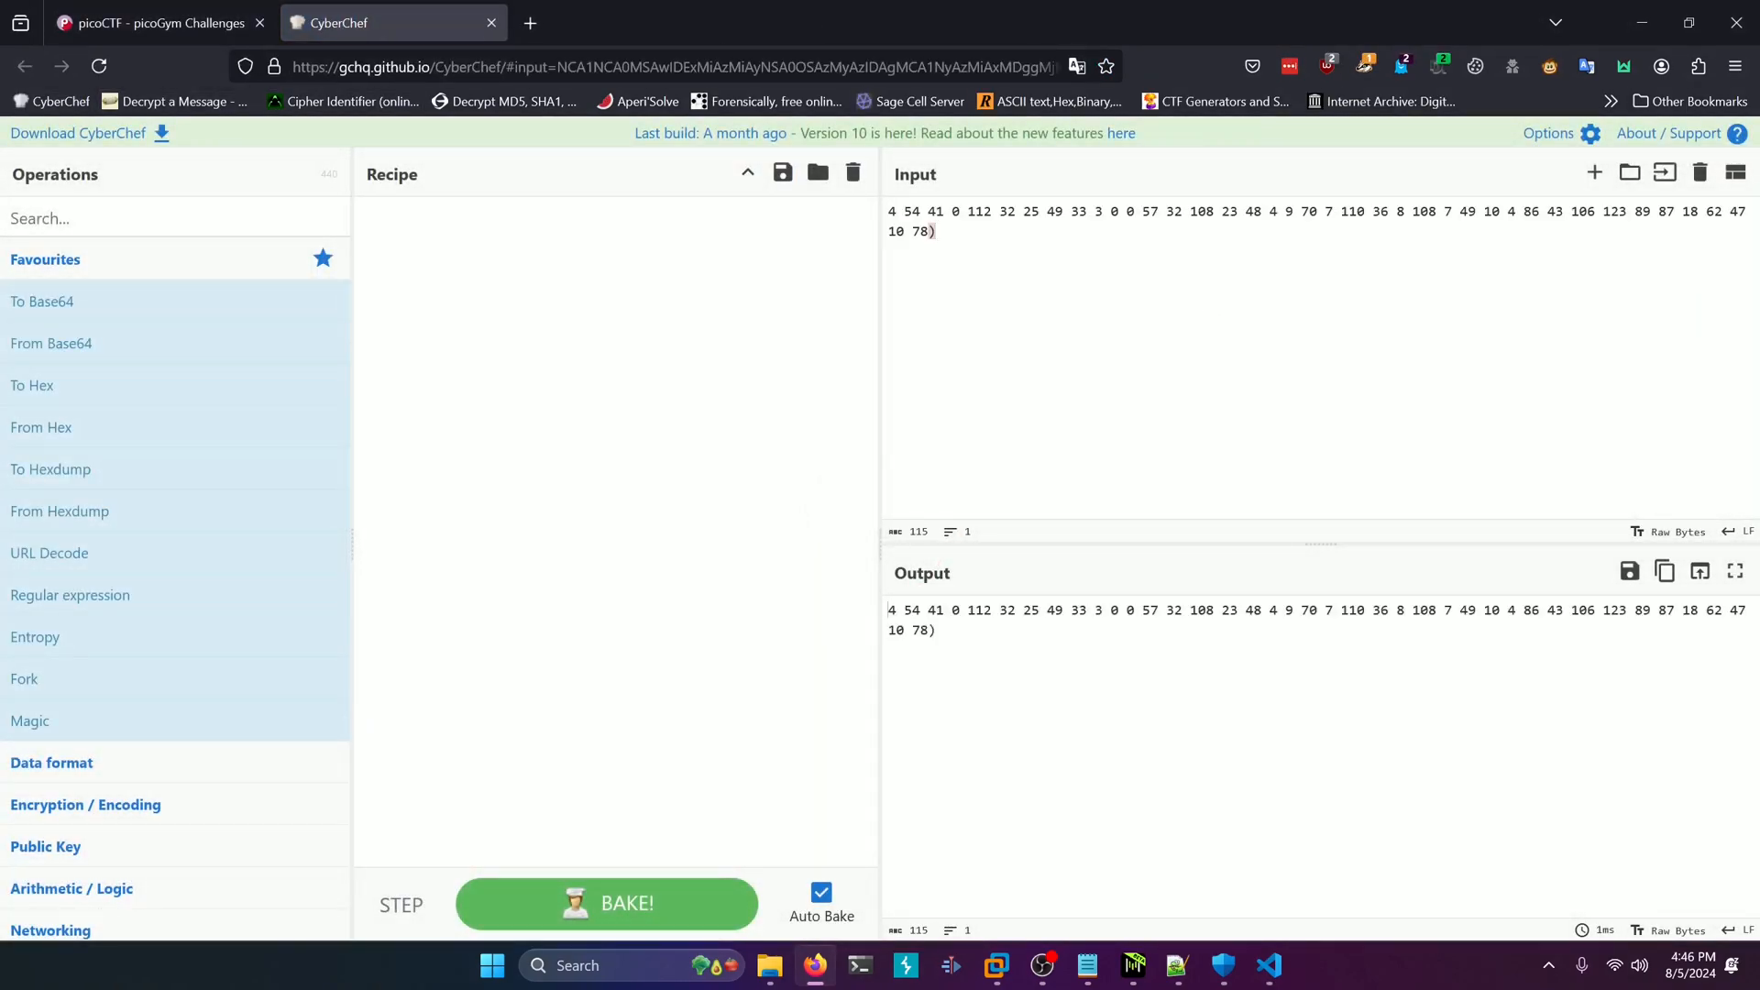
{"action": "key", "text": "Backspace"}
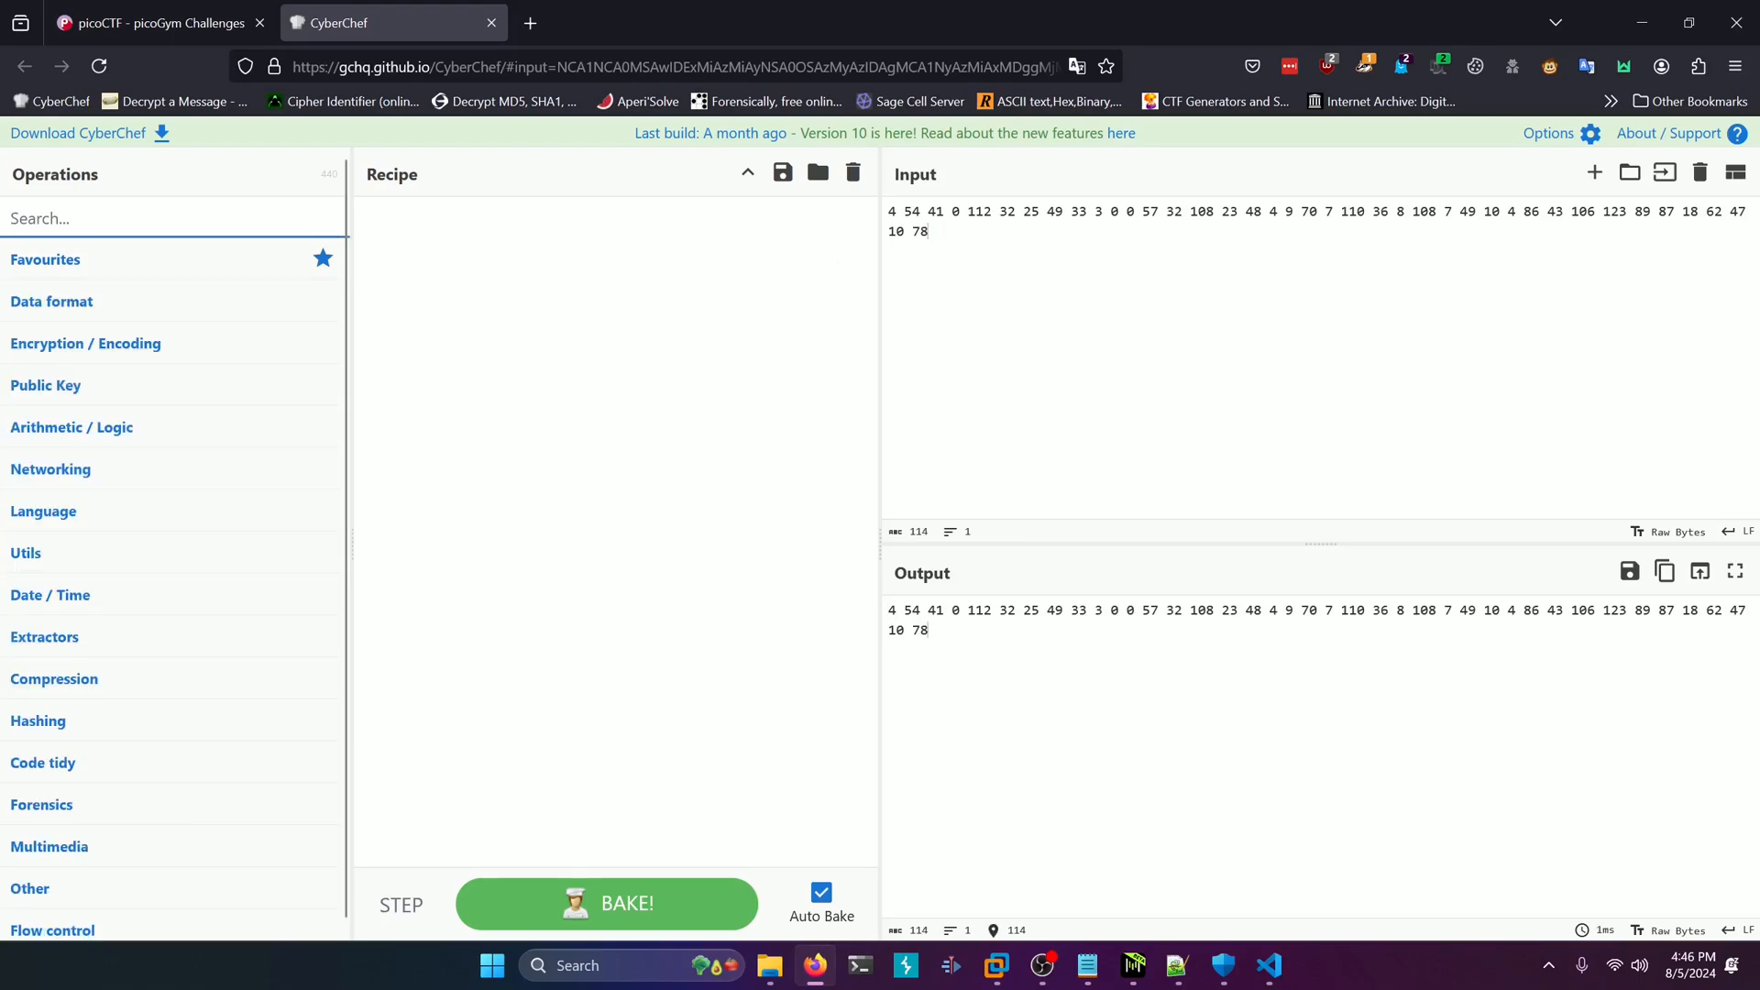
{"action": "type", "text": "from de"}
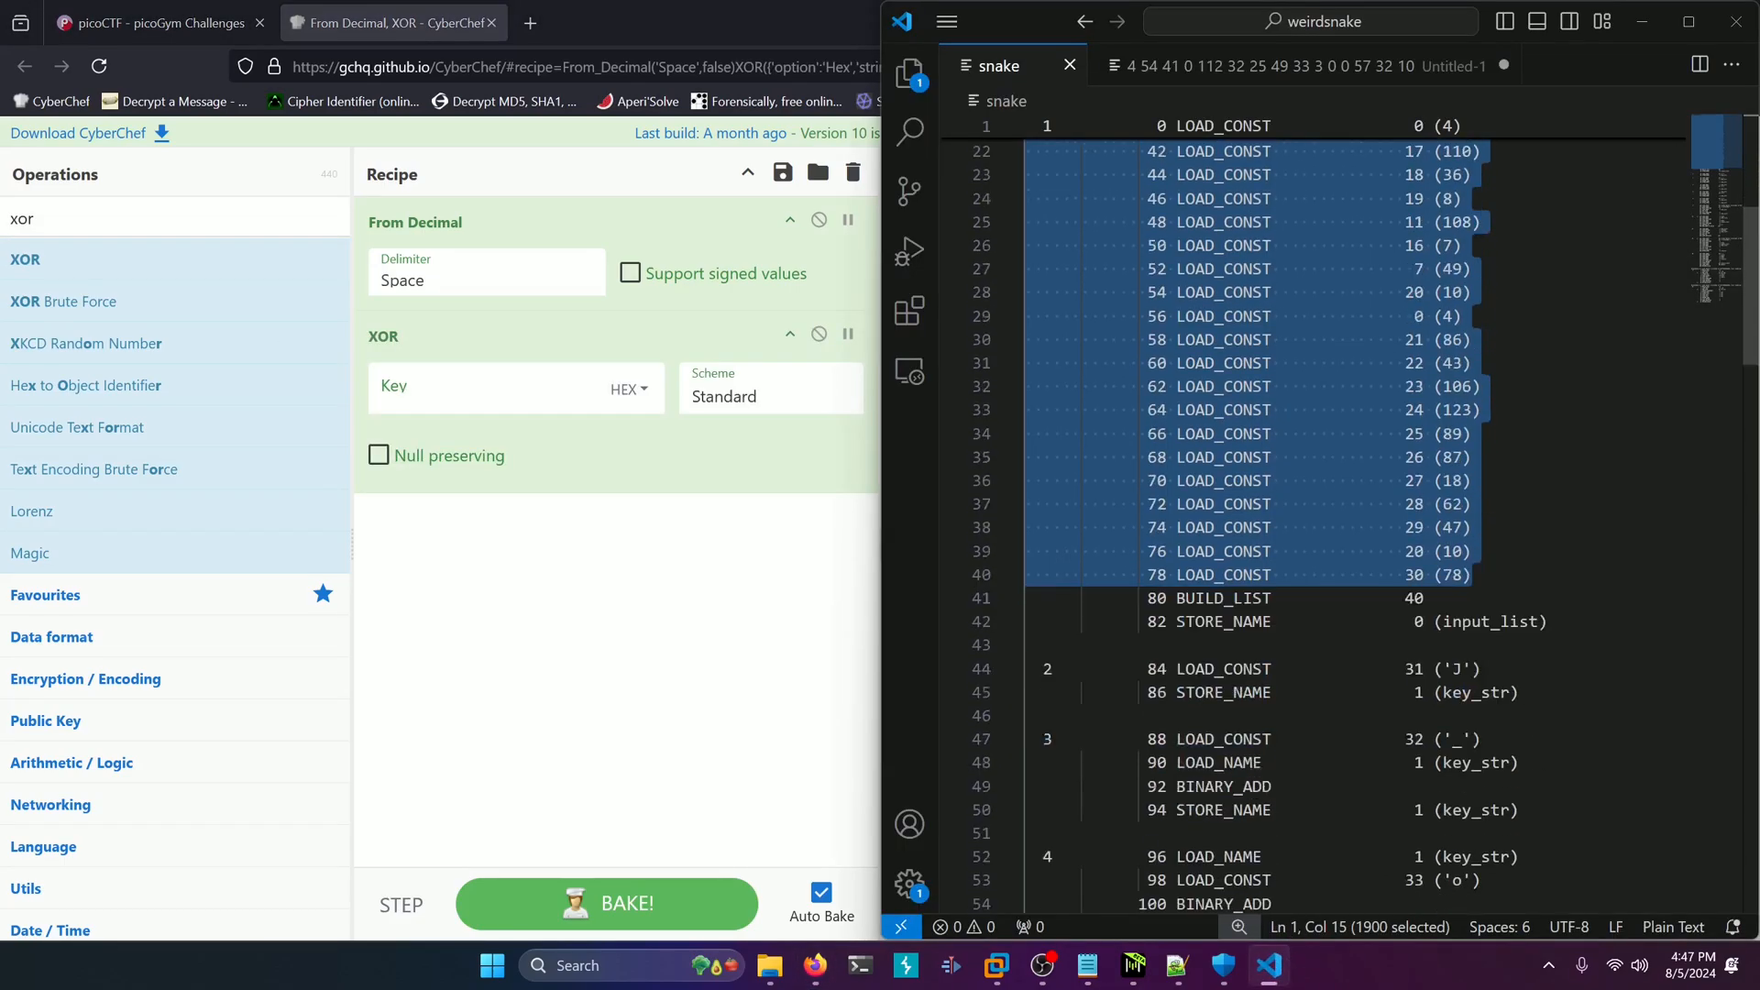
{"action": "scroll", "scroll_direction": "down", "scroll_amount": 3}
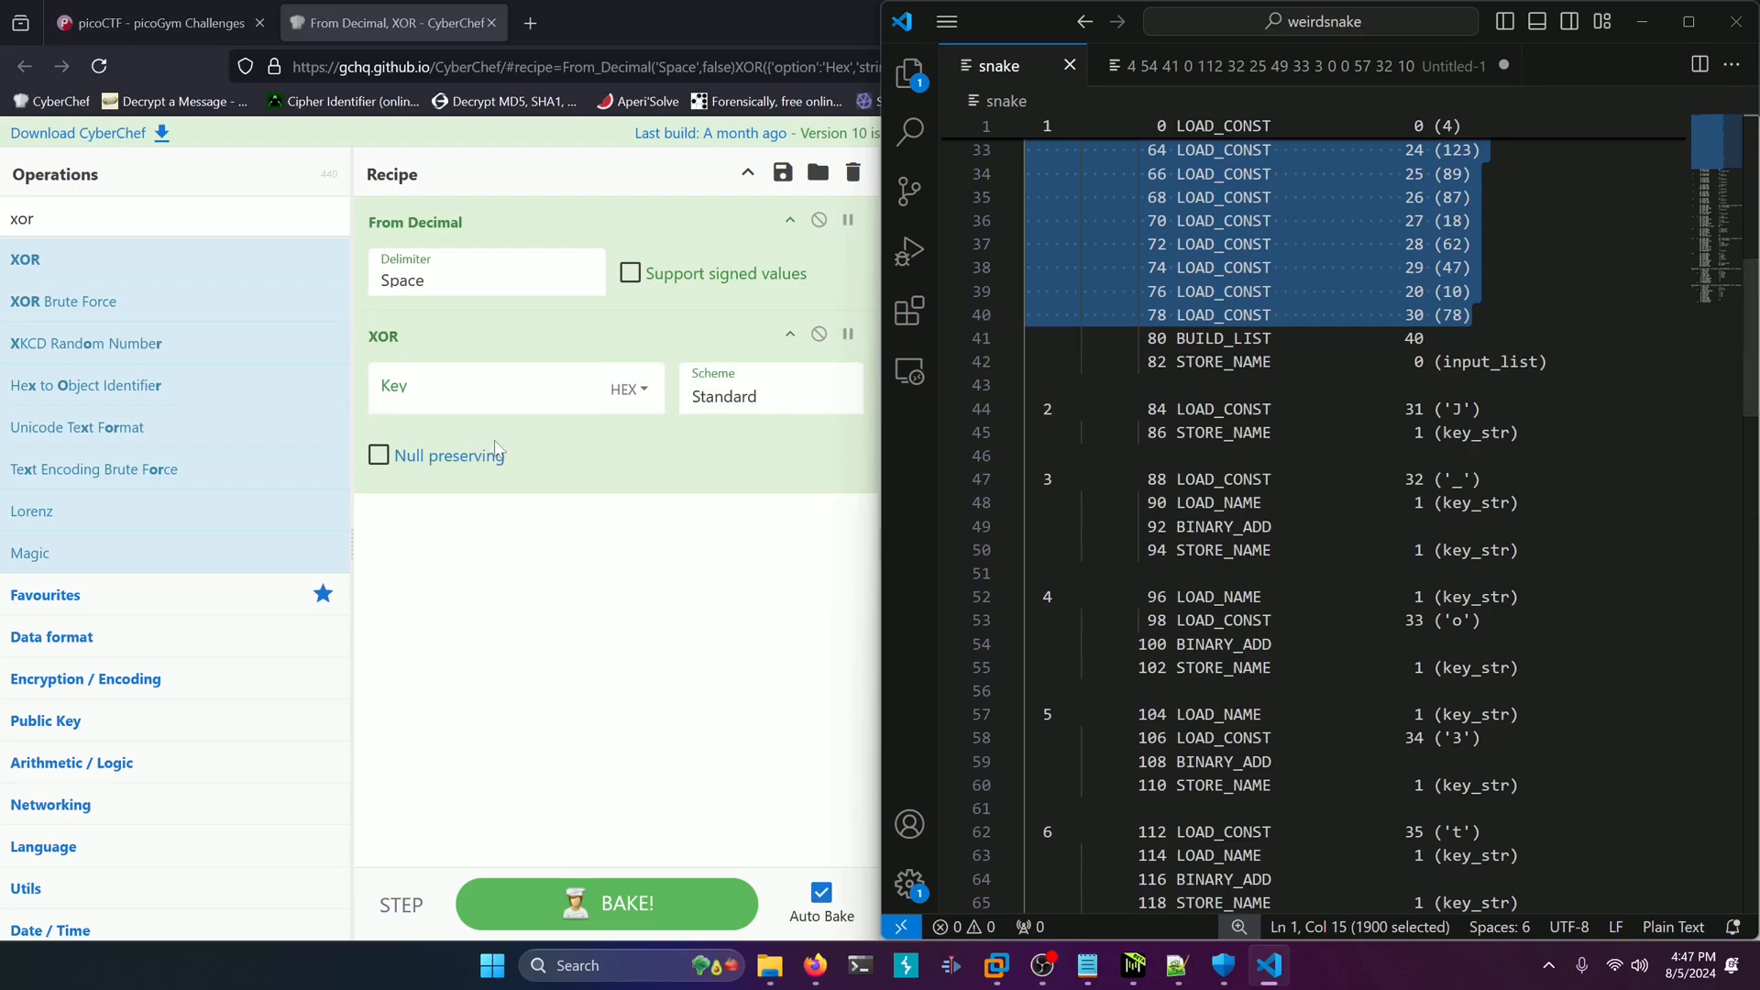
{"action": "type", "text": "J_o3t"}
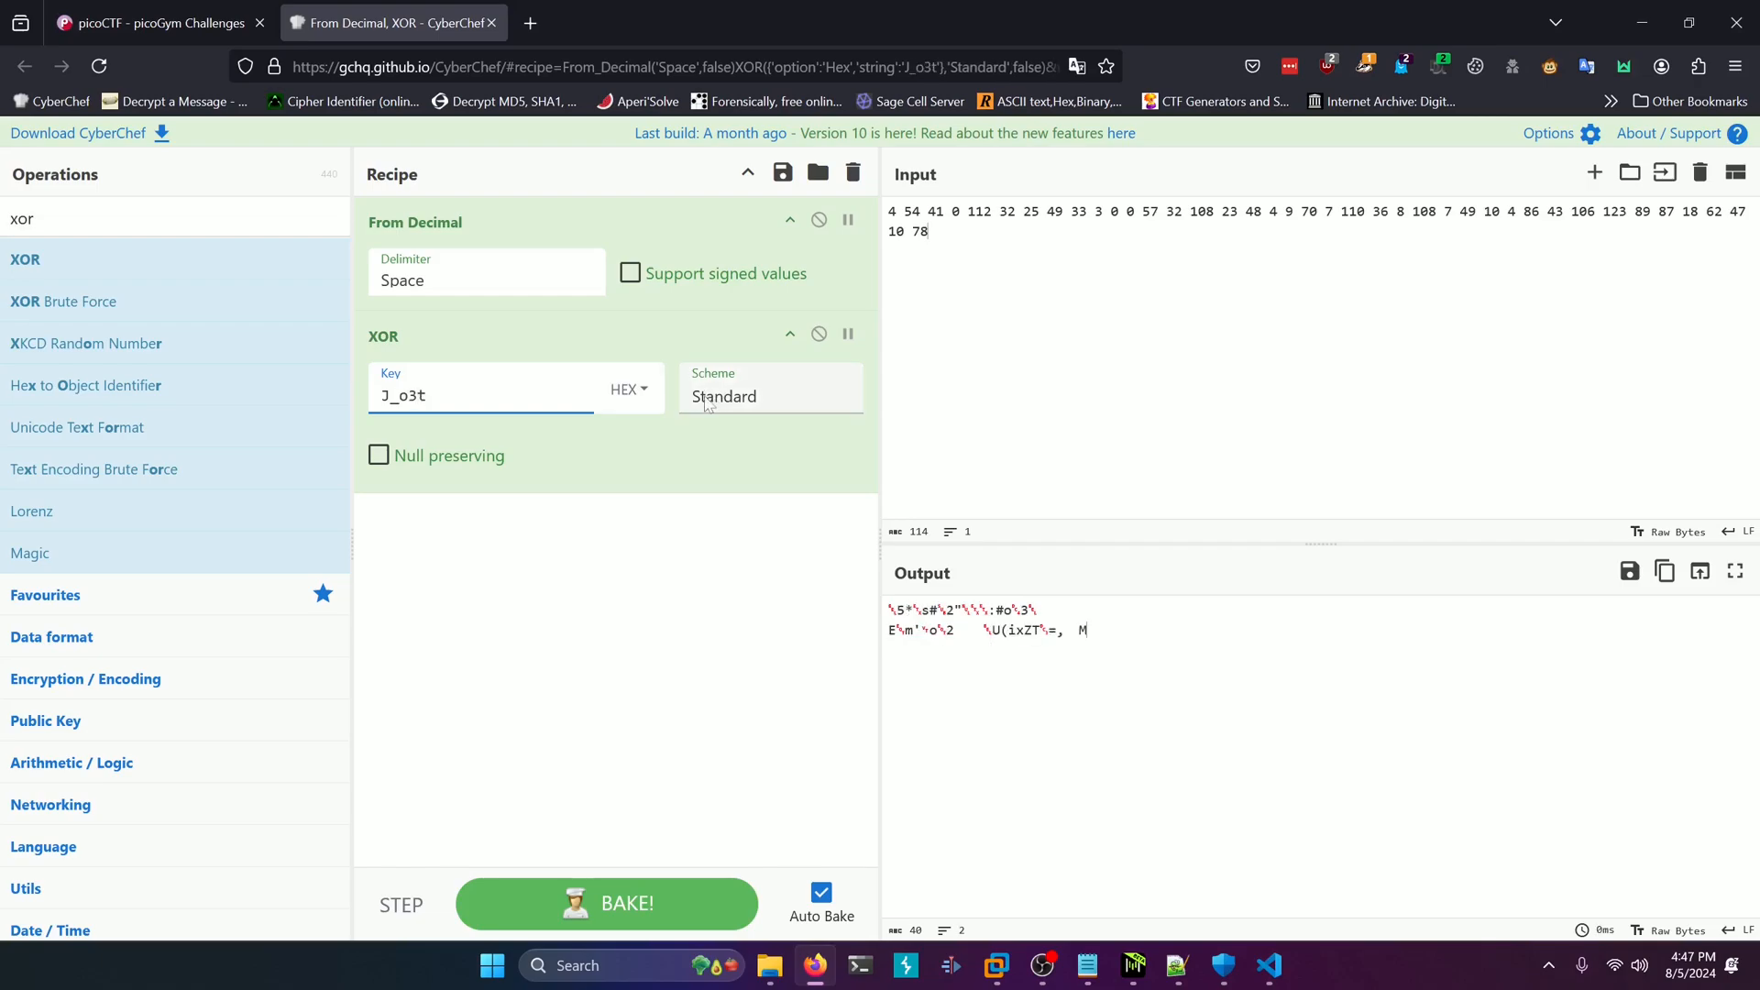
Step: Switch the XOR key format from HEX to UTF8 and enter picoCTF{ as the key
{"action": "left_click", "coordinate": [629, 389]}
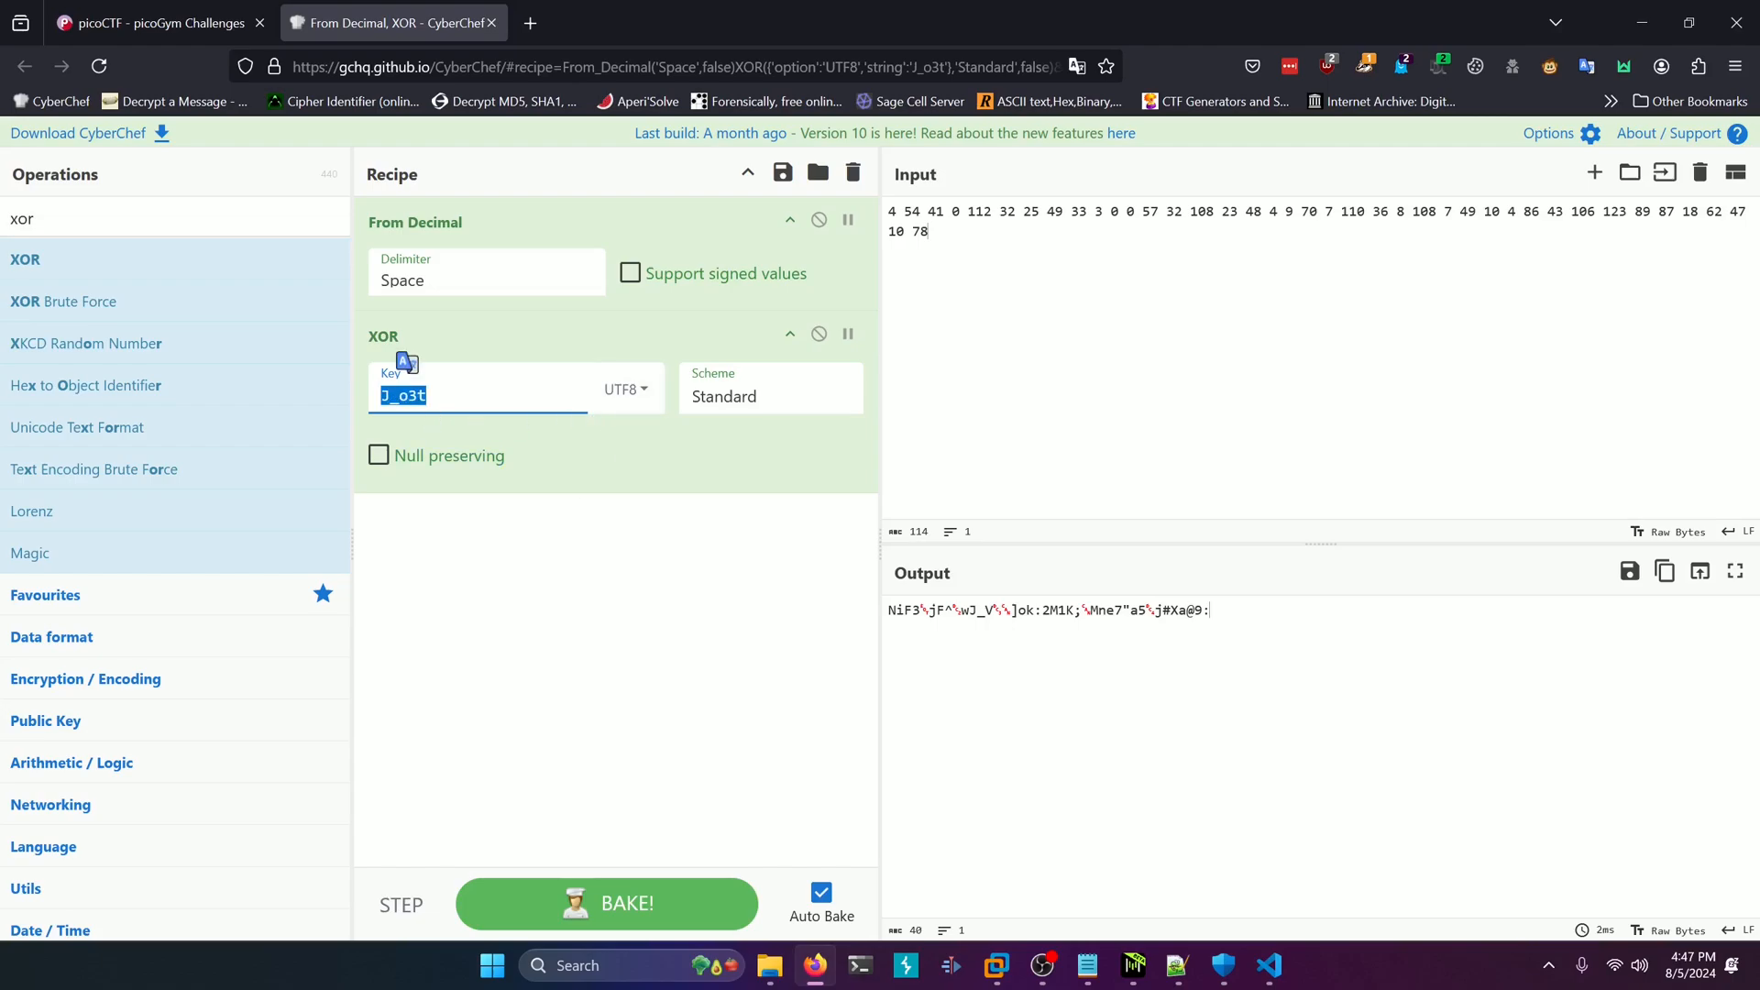
{"action": "type", "text": "picoCTF{"}
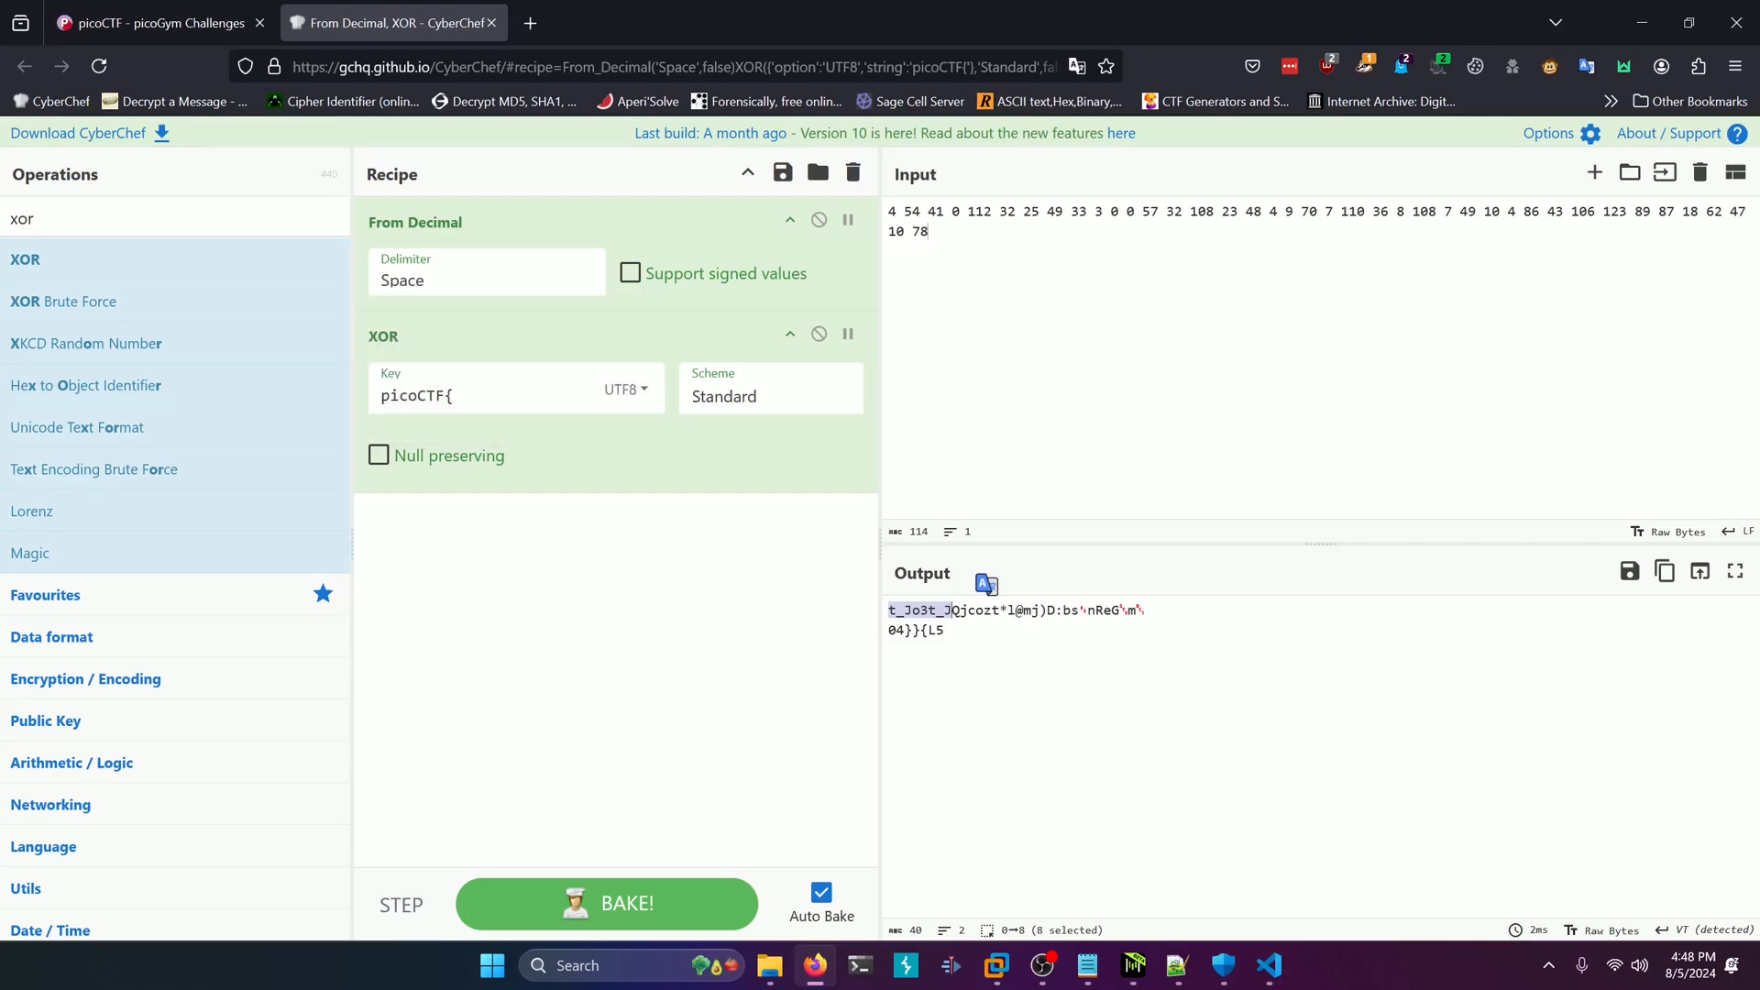
Step: Set the XOR key to t_Jo3 and copy the decoded flag picoCTF{N0t_sO_coNfus1ng_sn@ke_516dfaee}
{"action": "left_click", "coordinate": [482, 394]}
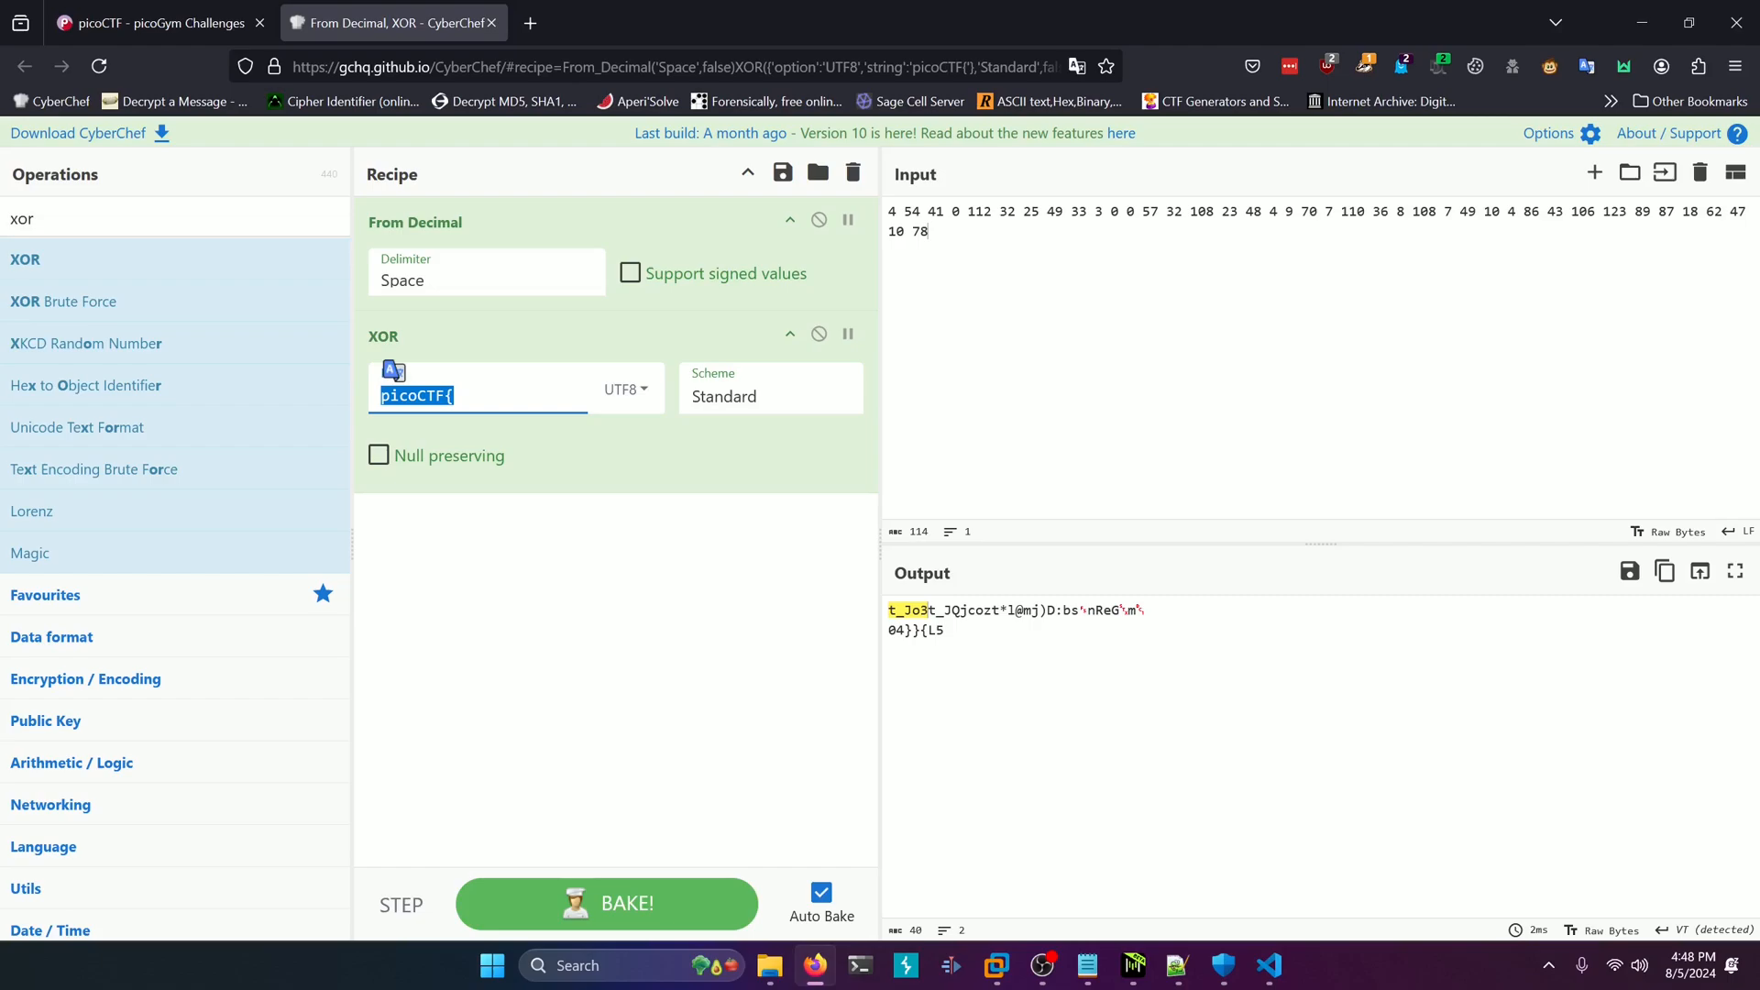
{"action": "type", "text": "t_Jo3"}
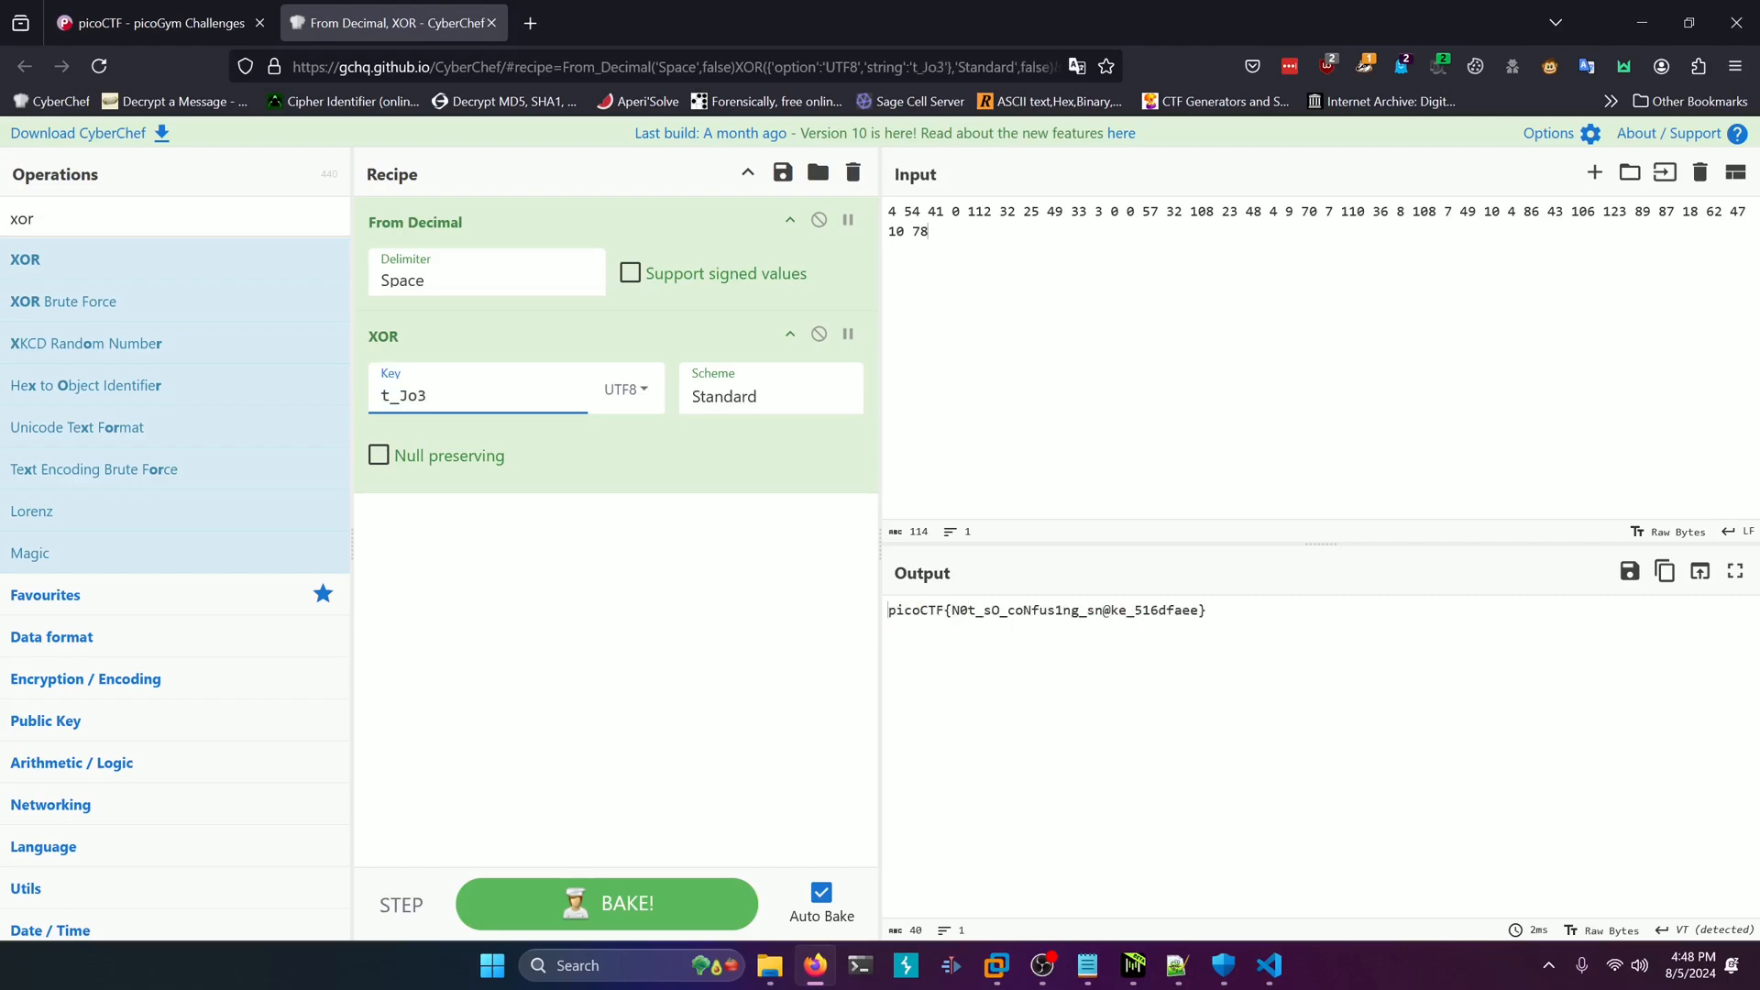
{"action": "left_click", "coordinate": [1666, 572]}
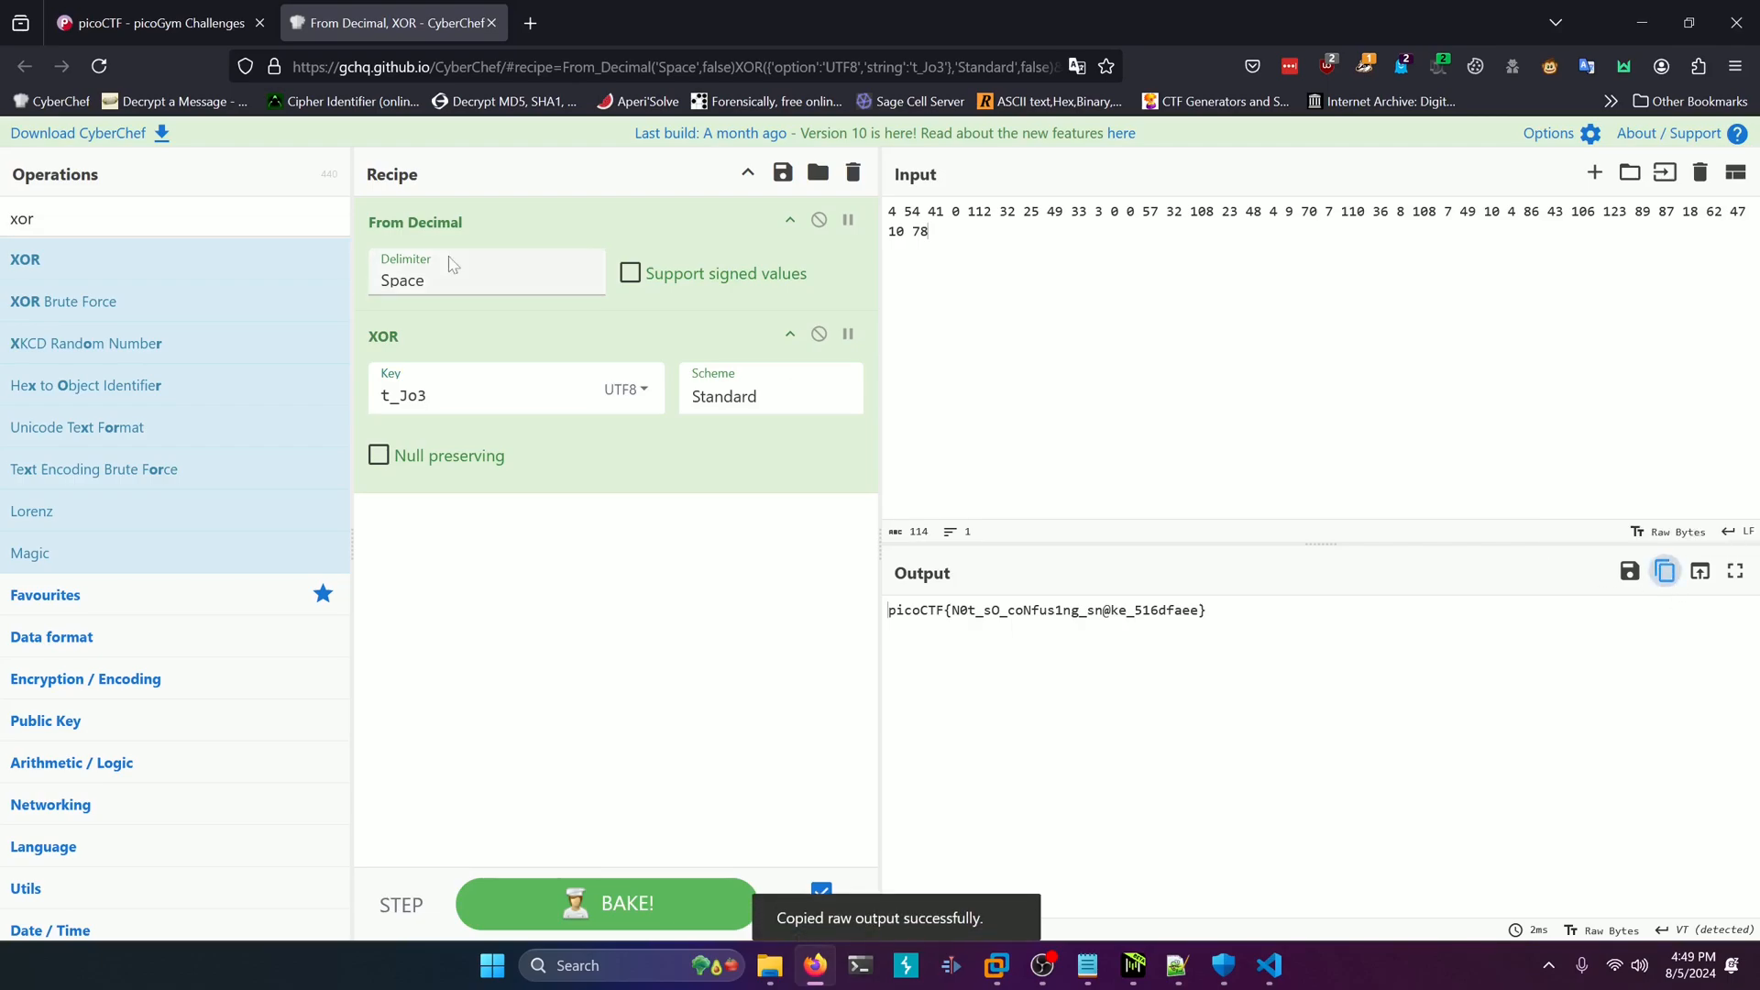
Step: Submit the flag on the weirdSnake challenge page in picoGym
{"action": "left_click", "coordinate": [147, 22]}
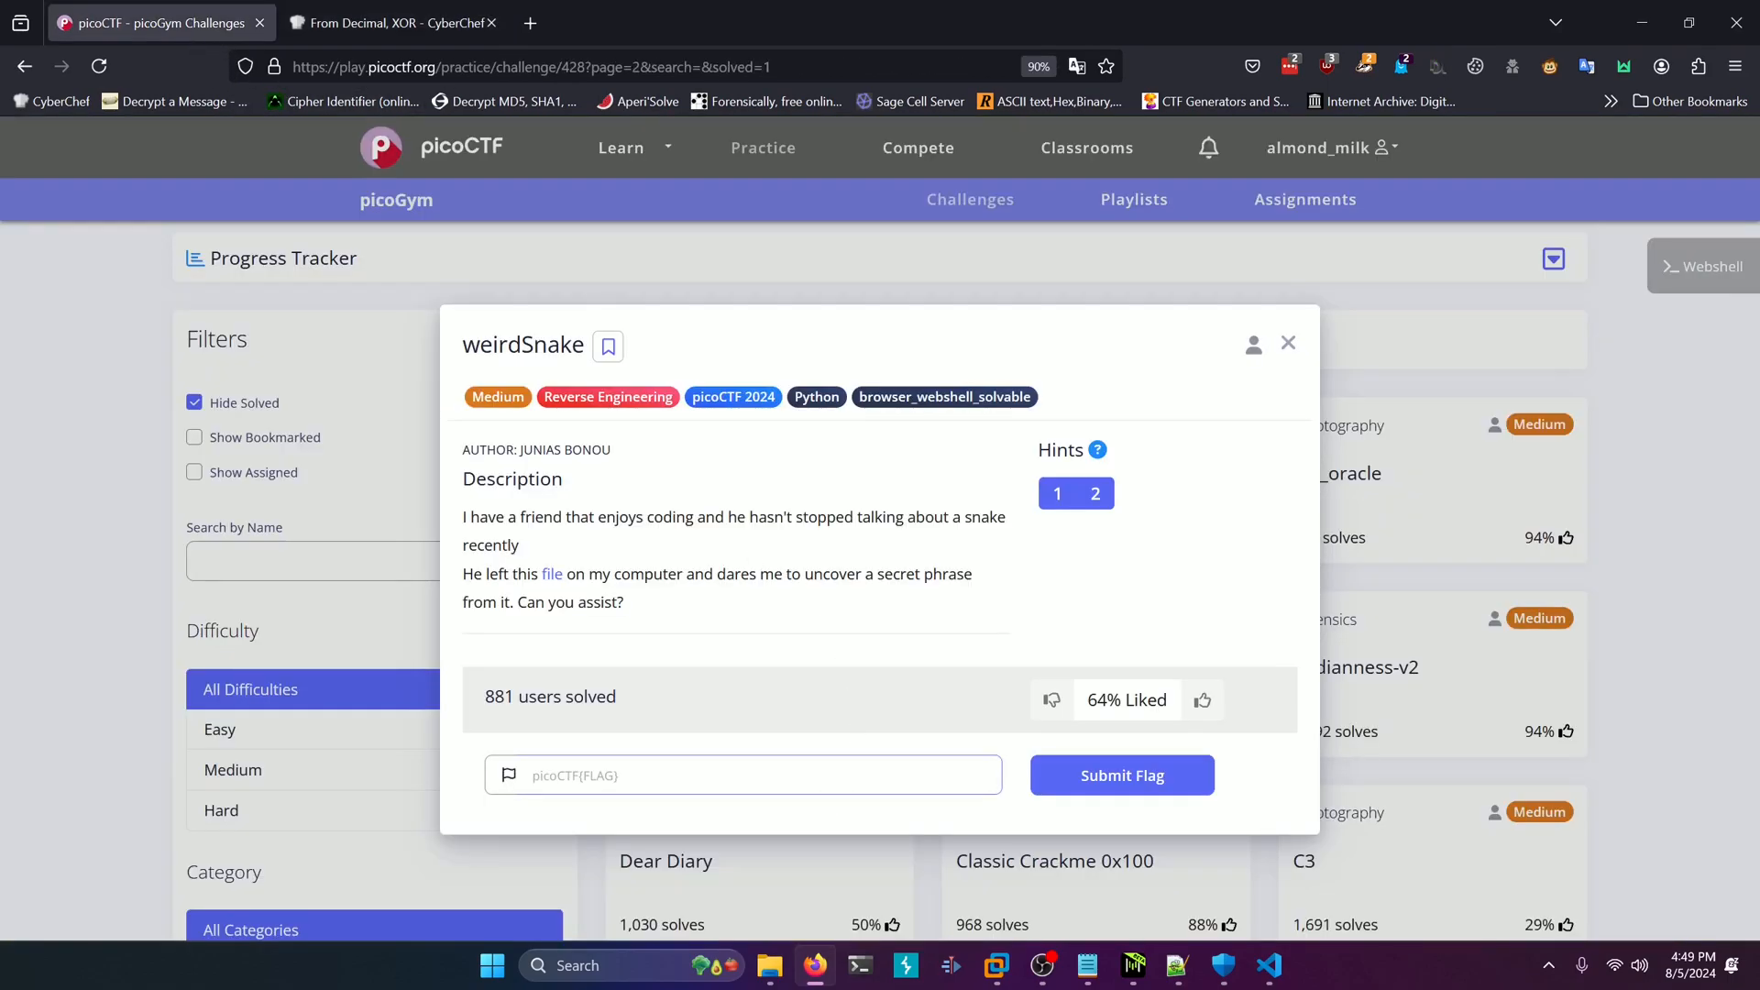
{"action": "left_click", "coordinate": [1118, 774]}
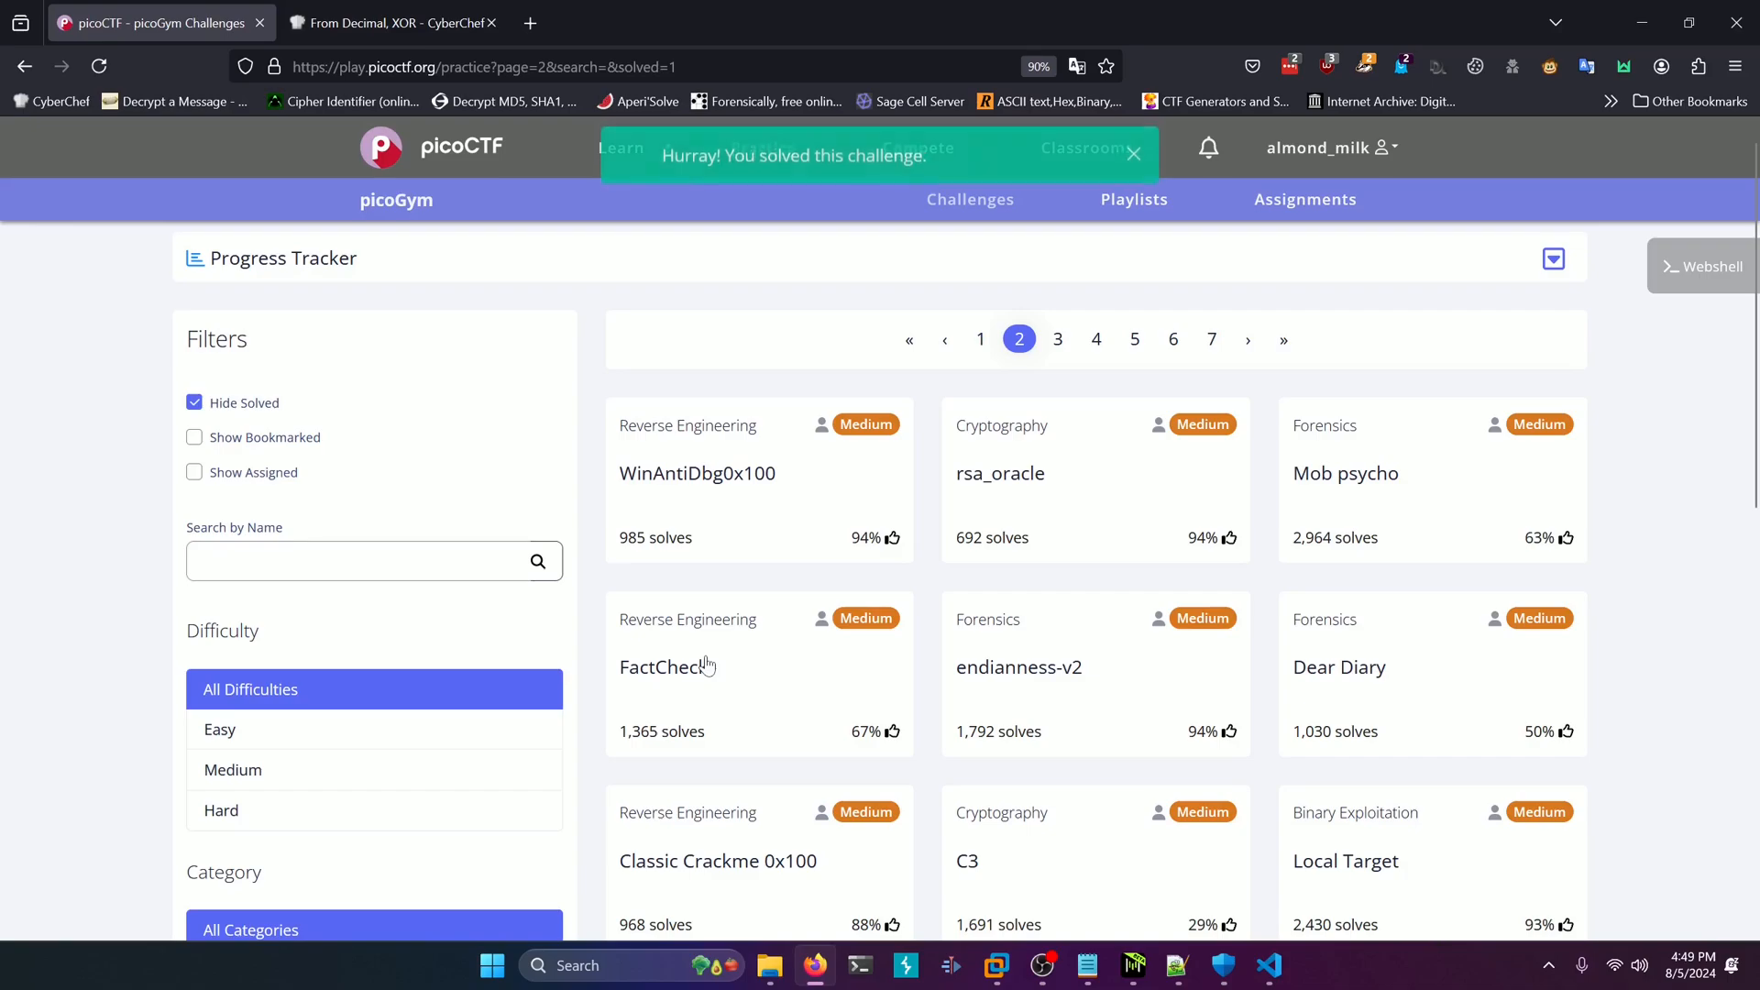